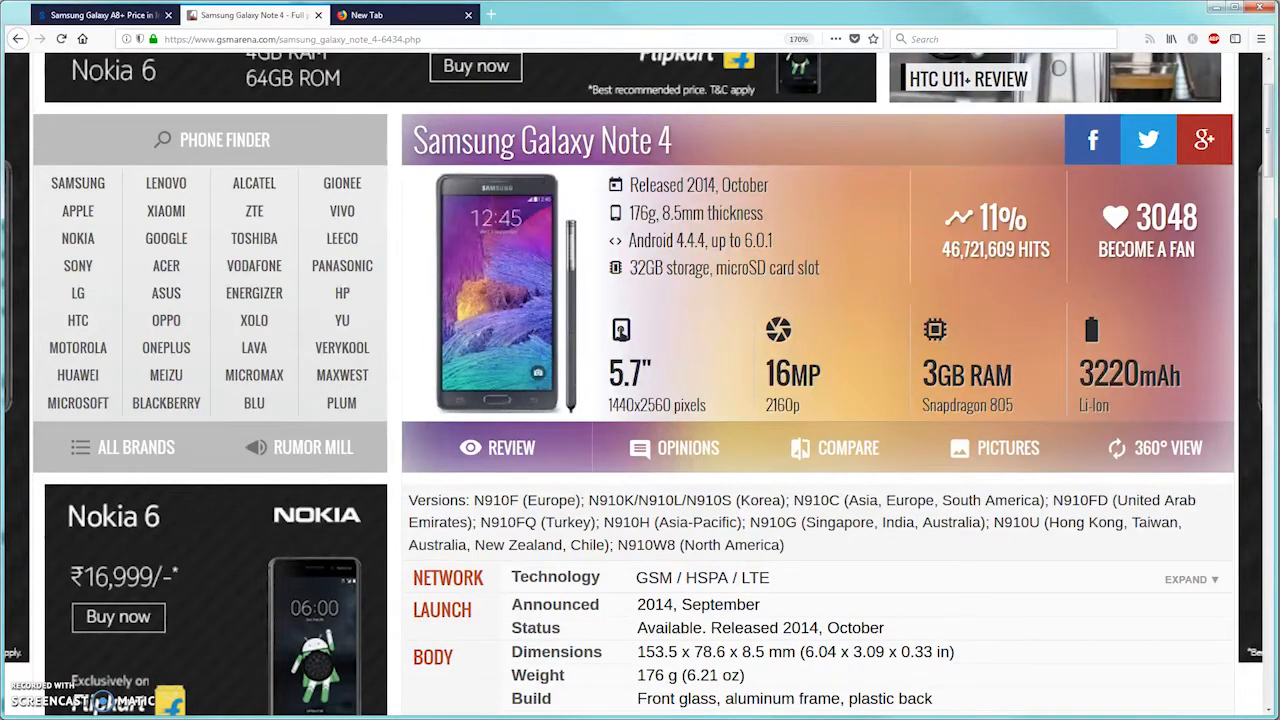
Scroll through the Galaxy Note 4 specs to view the Display, Platform, Memory and Camera sections
{"action": "scroll", "scroll_direction": "down", "scroll_amount": 3}
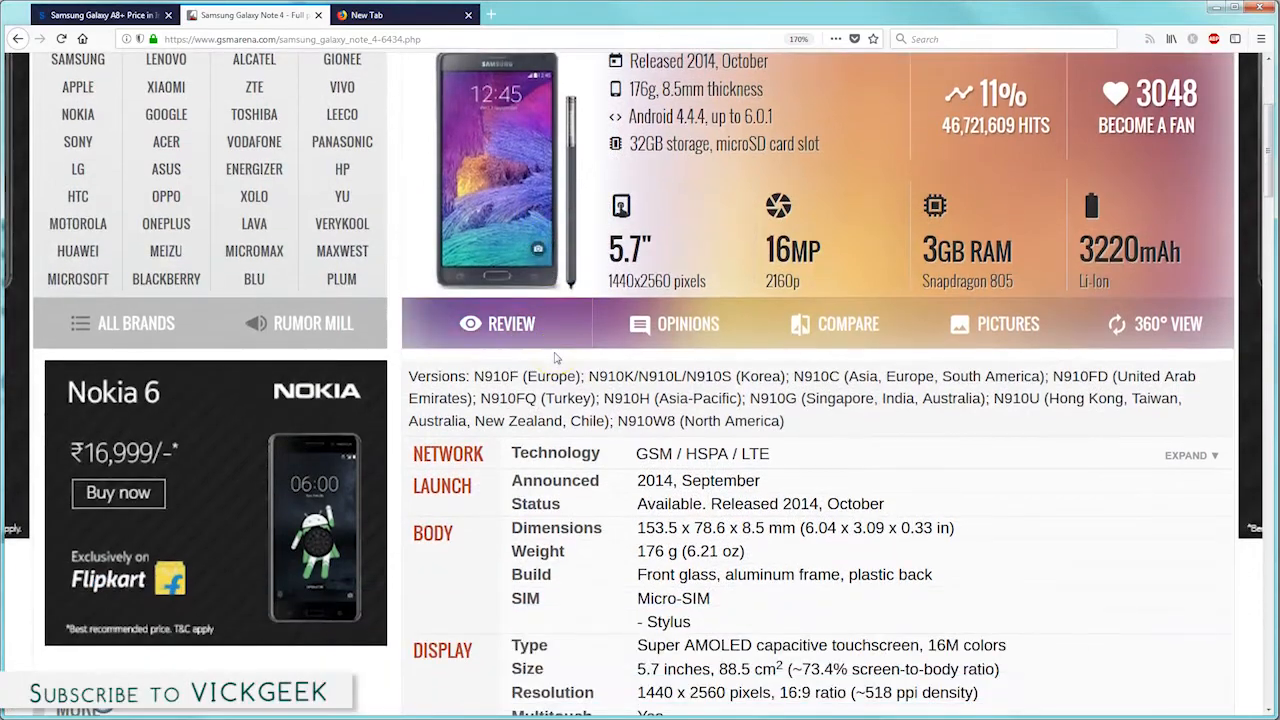
{"action": "scroll", "scroll_direction": "down", "scroll_amount": 3}
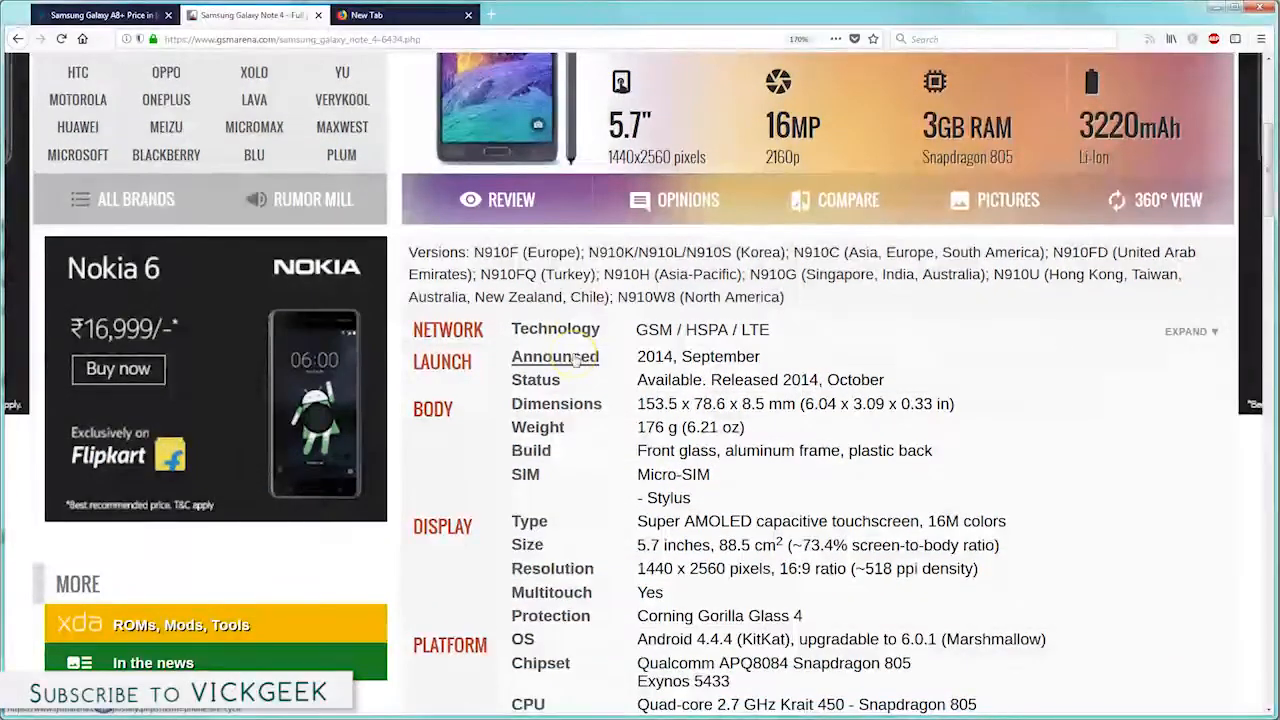
{"action": "scroll", "scroll_direction": "down", "scroll_amount": 3}
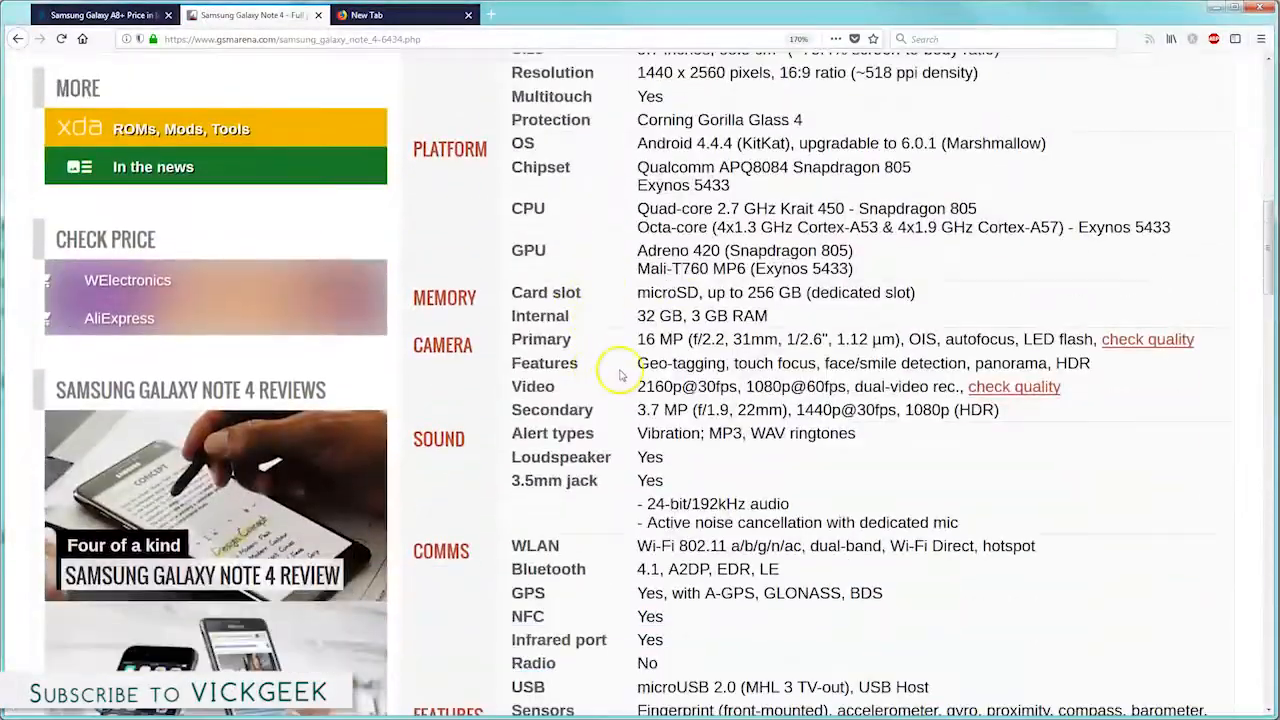
{"action": "scroll", "scroll_direction": "up", "scroll_amount": 3}
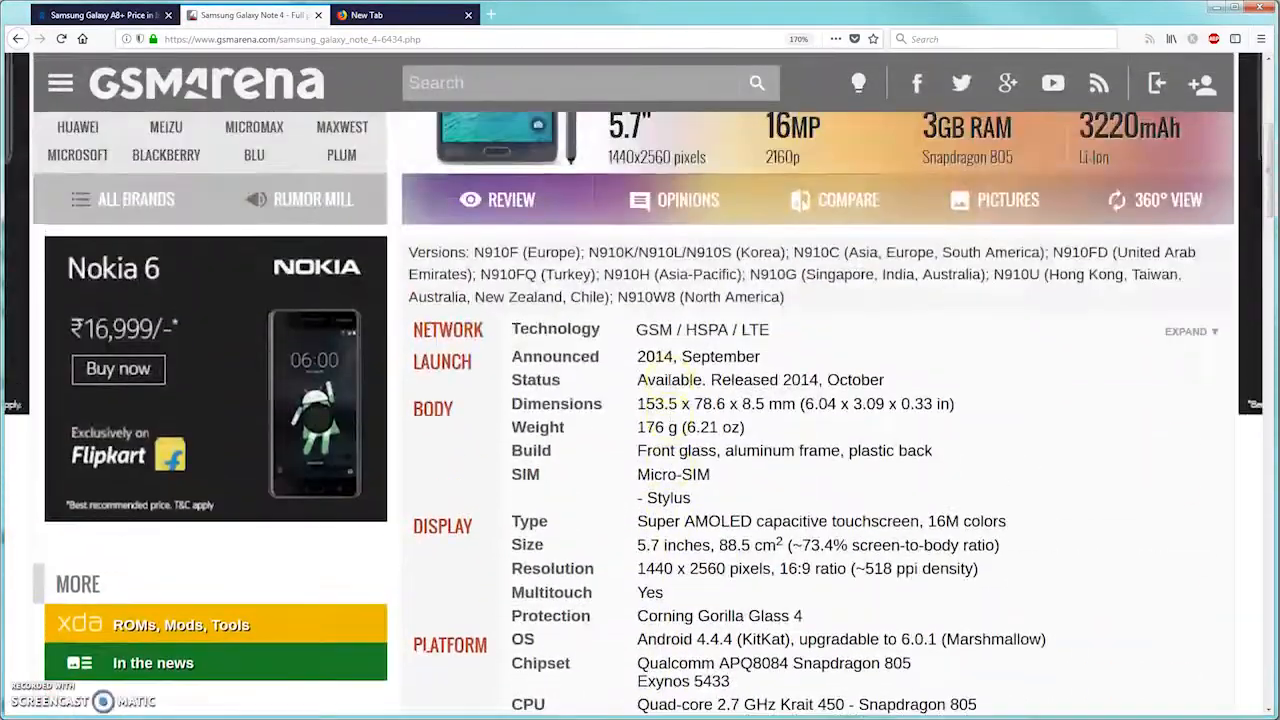
{"action": "scroll", "scroll_direction": "up", "scroll_amount": 3}
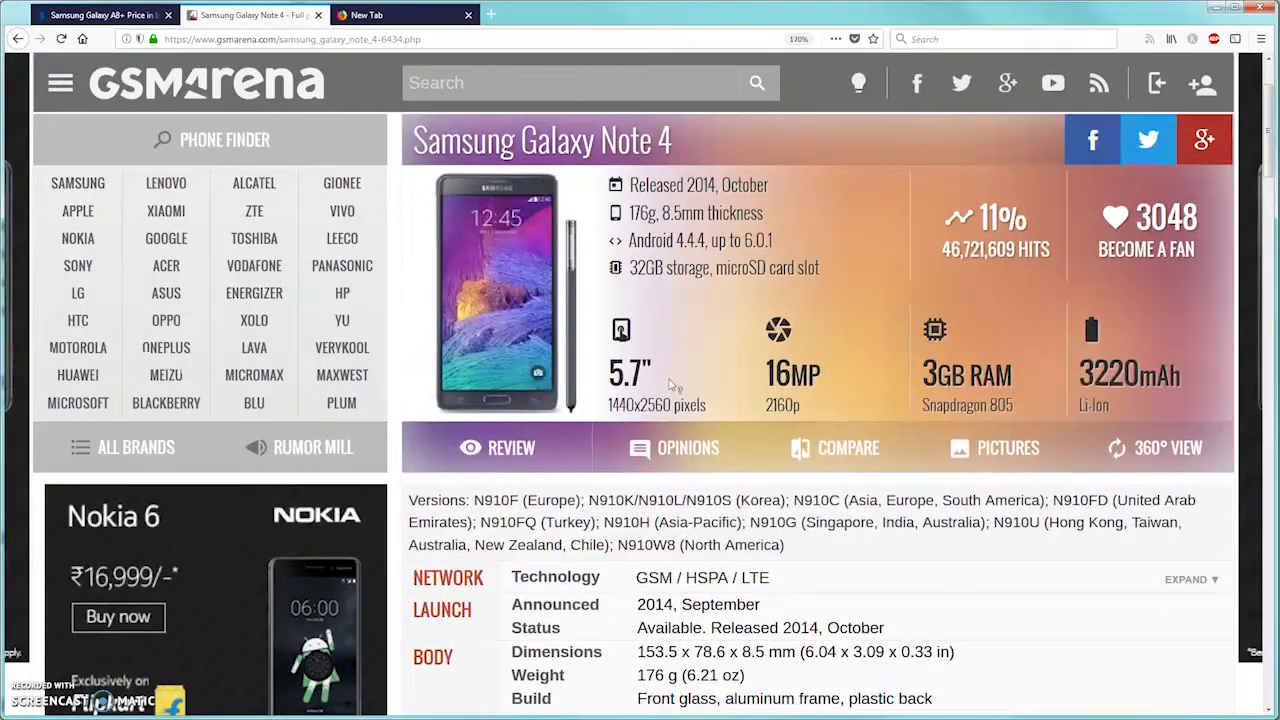
{"action": "mouse_move", "coordinate": [620, 330]}
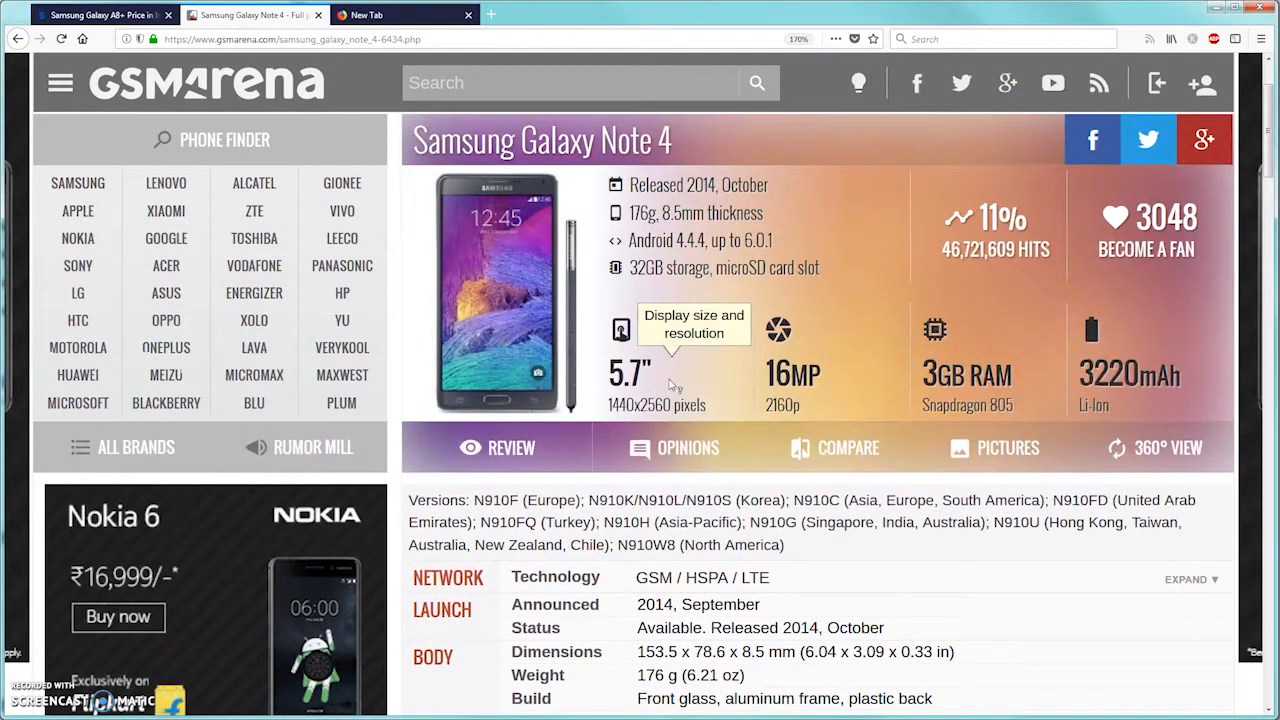
{"action": "scroll", "scroll_direction": "down", "scroll_amount": 3}
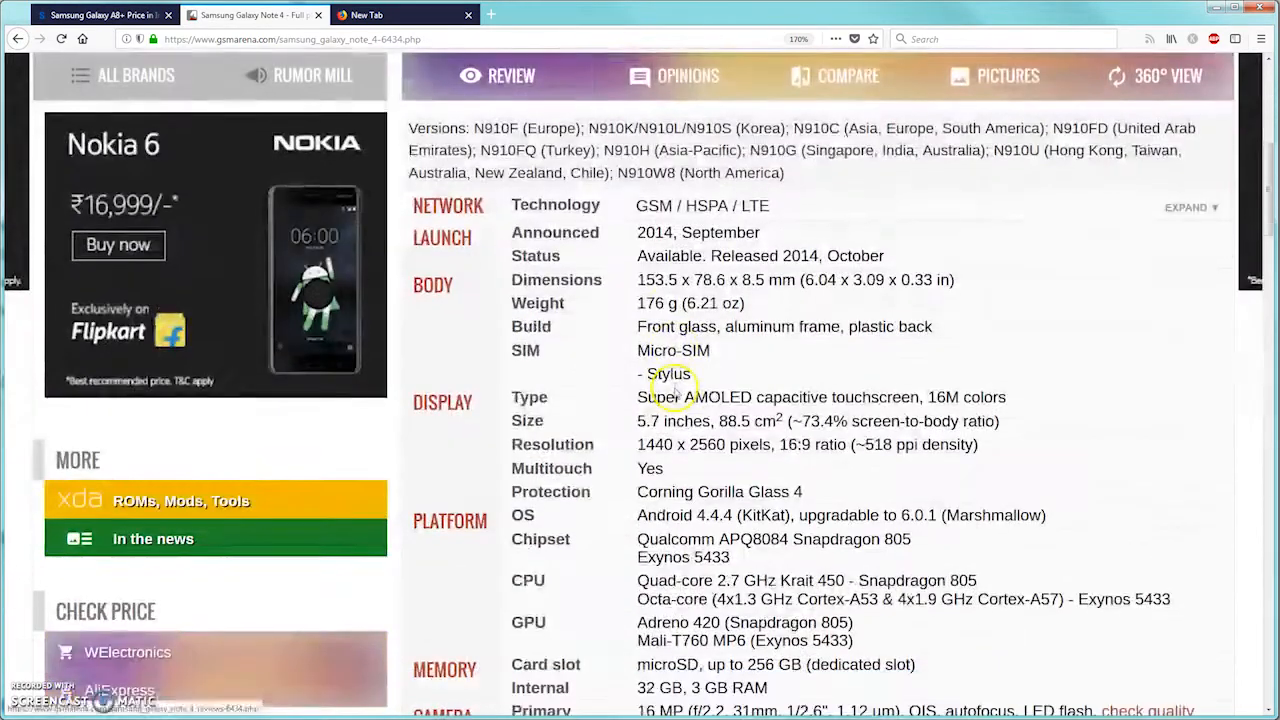
{"action": "scroll", "scroll_direction": "down", "scroll_amount": 3}
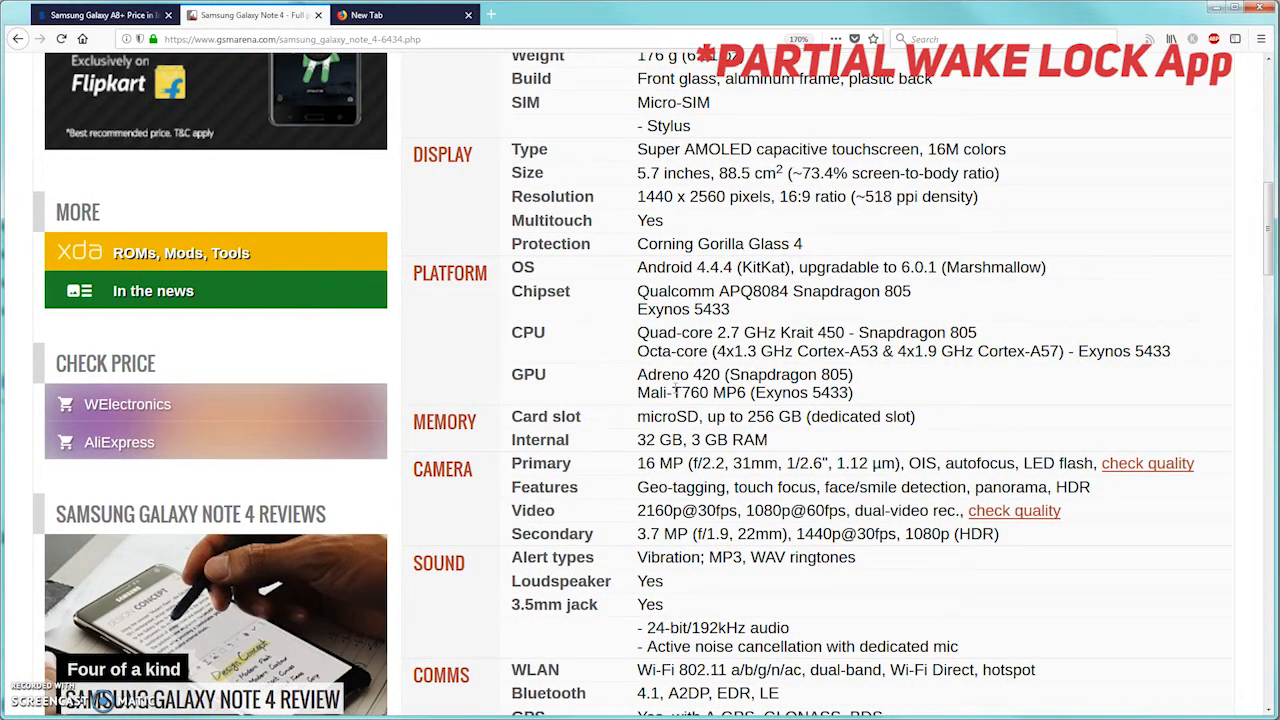
Scroll further down to the Camera, Sound and Comms specifications
{"action": "scroll", "scroll_direction": "down", "scroll_amount": 3}
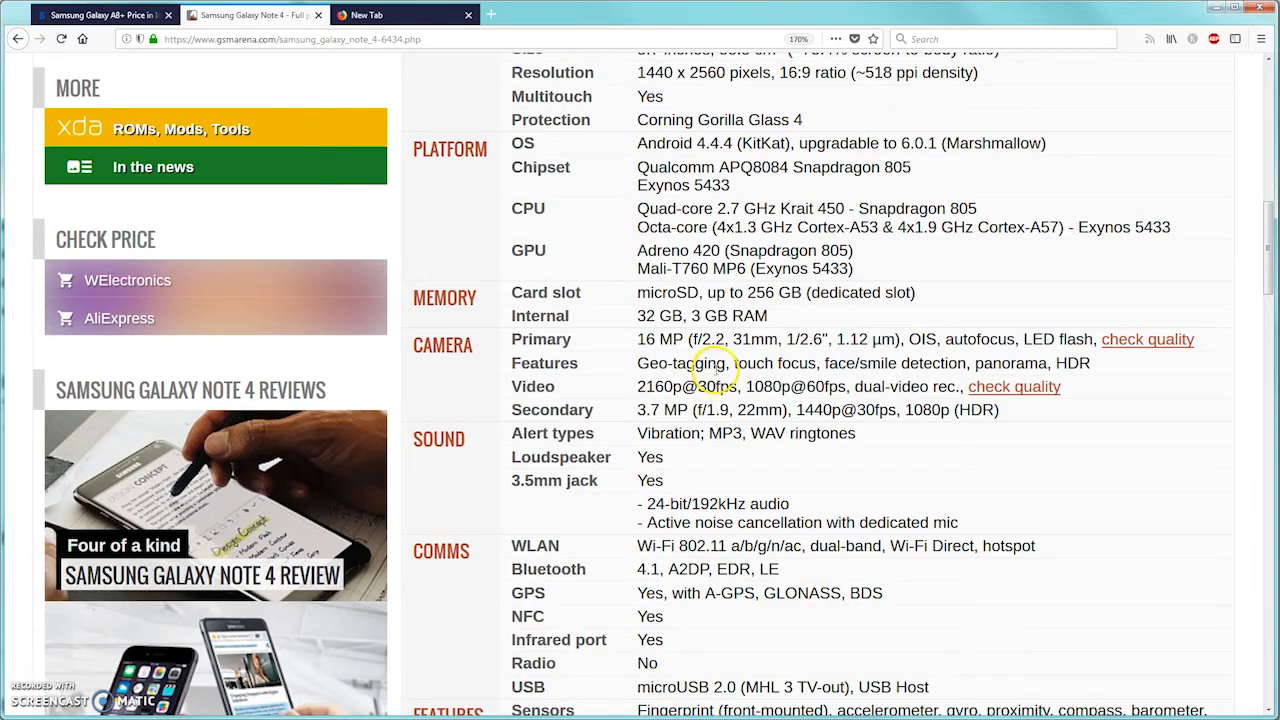
Scroll down through the Battery, Misc and Tests specs, then return upward
{"action": "scroll", "scroll_direction": "up", "scroll_amount": 3}
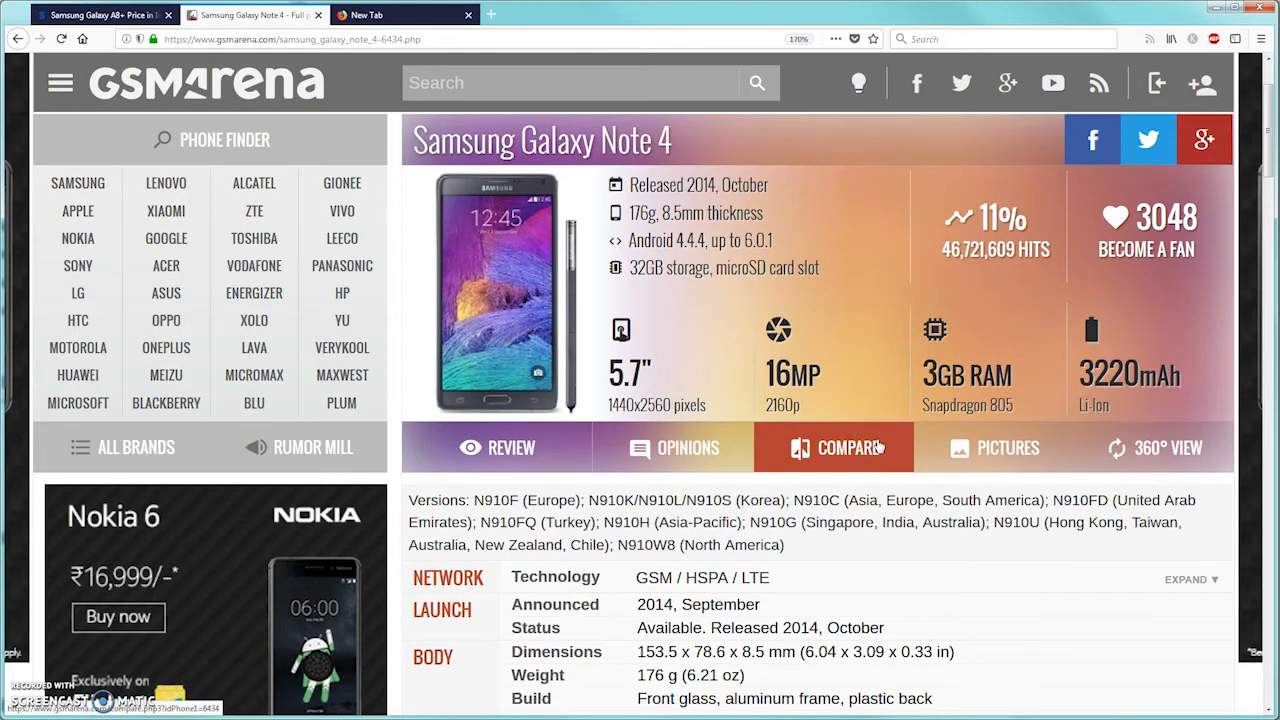
{"action": "scroll", "scroll_direction": "down", "scroll_amount": 3}
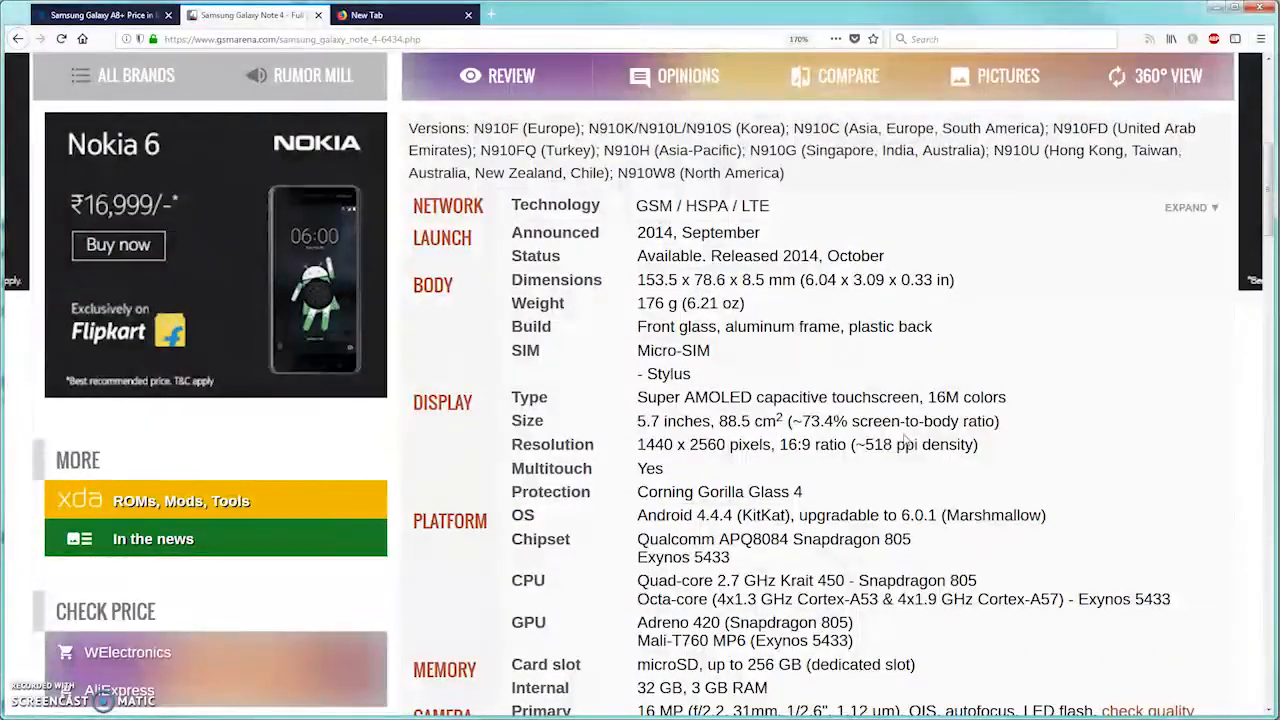
{"action": "scroll", "scroll_direction": "down", "scroll_amount": 3}
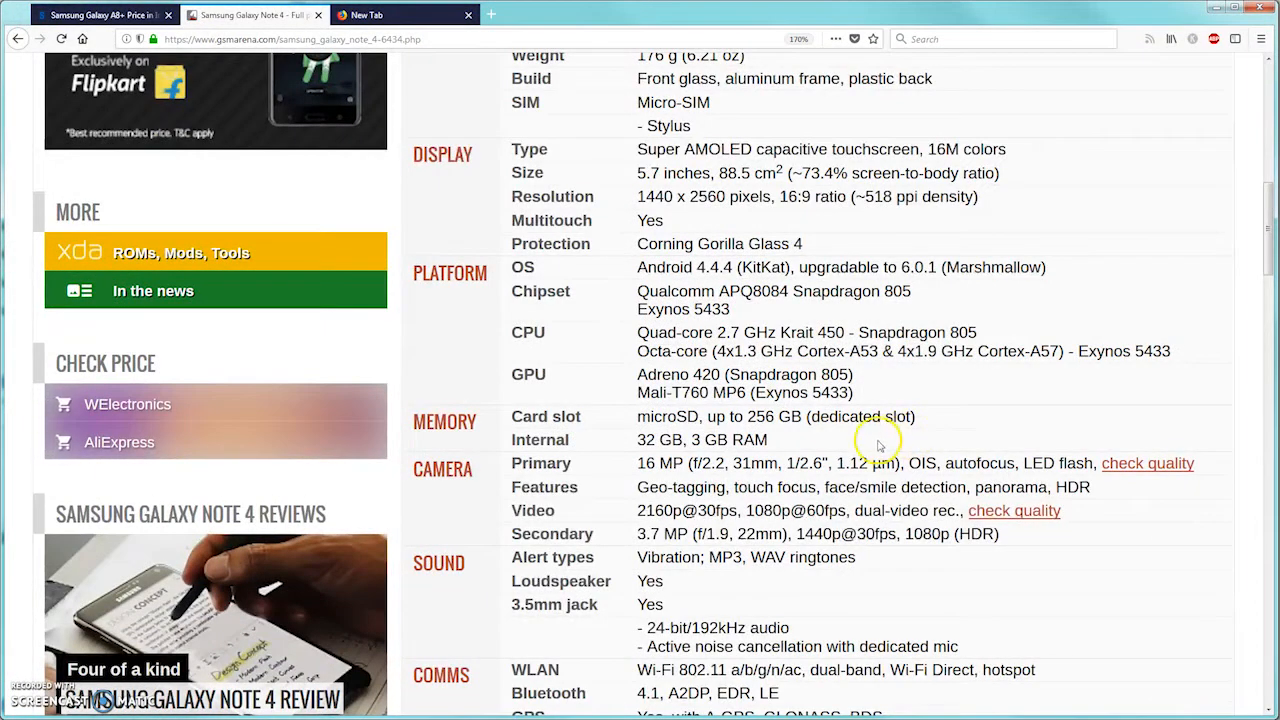
{"action": "scroll", "scroll_direction": "down", "scroll_amount": 3}
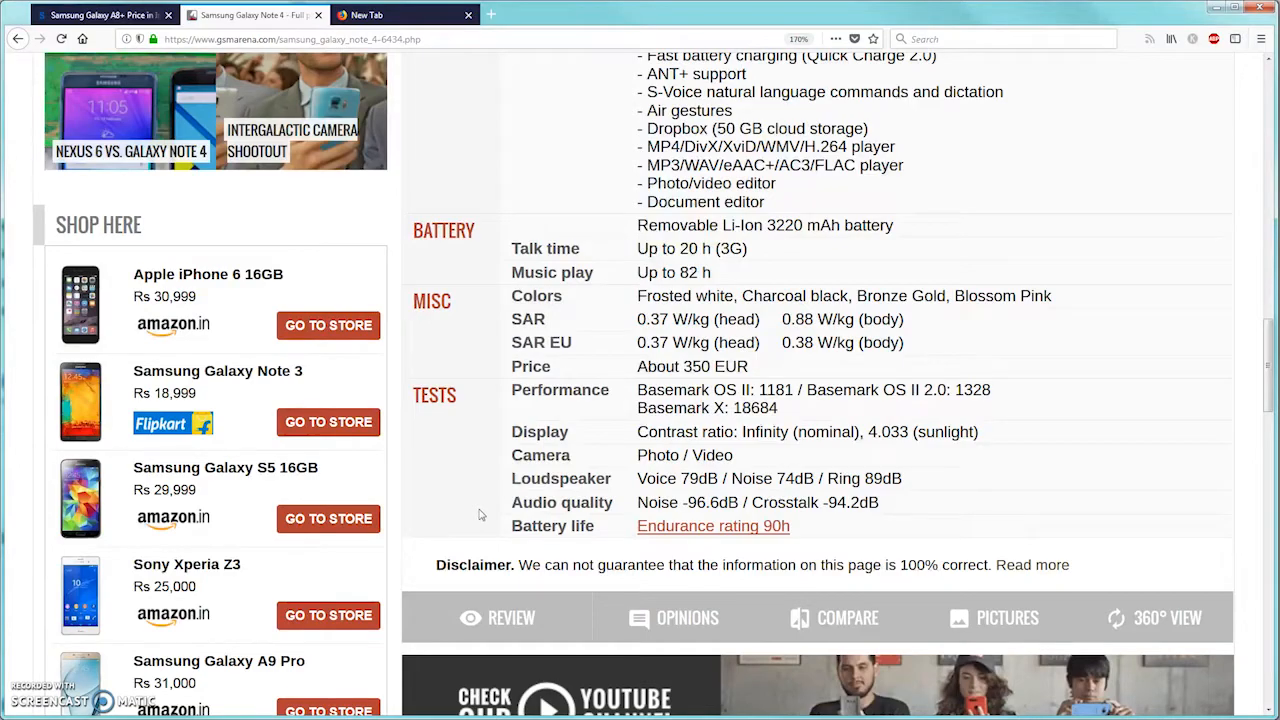
{"action": "scroll", "scroll_direction": "up", "scroll_amount": 3}
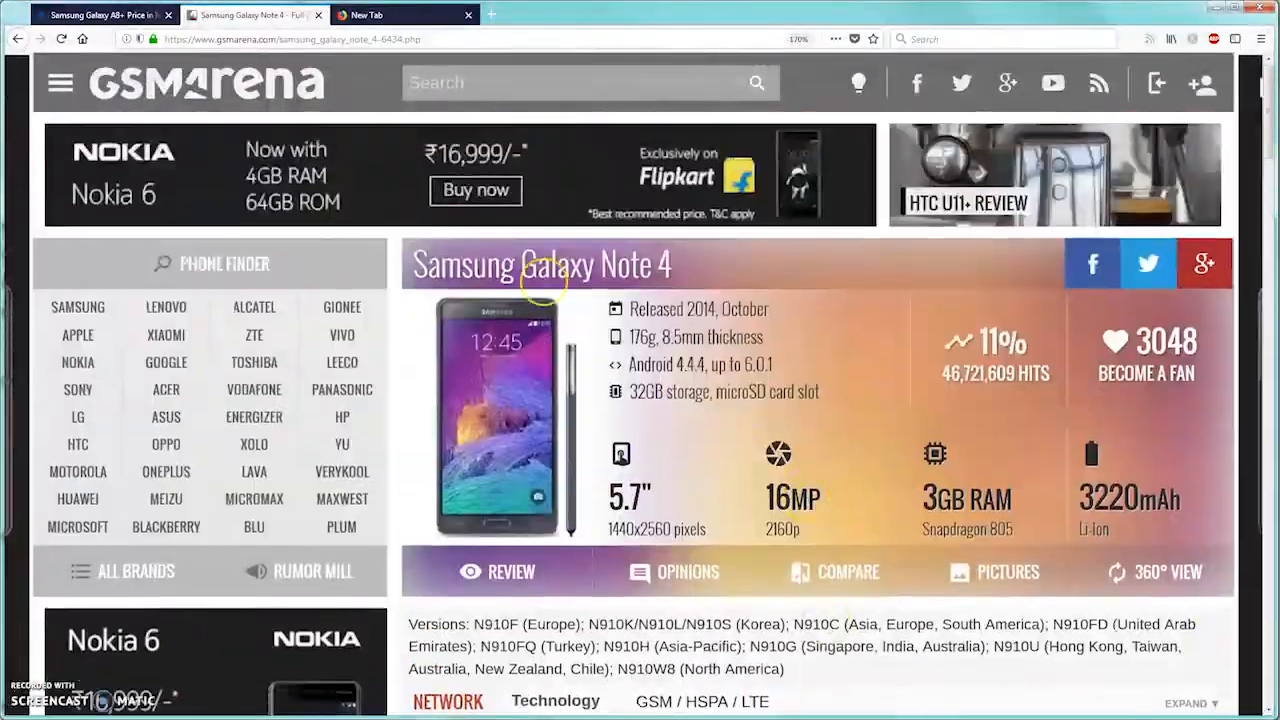
Switch to the Samsung Galaxy A8+ tab and dismiss the Samsung Exchange popup
{"action": "left_click", "coordinate": [100, 14]}
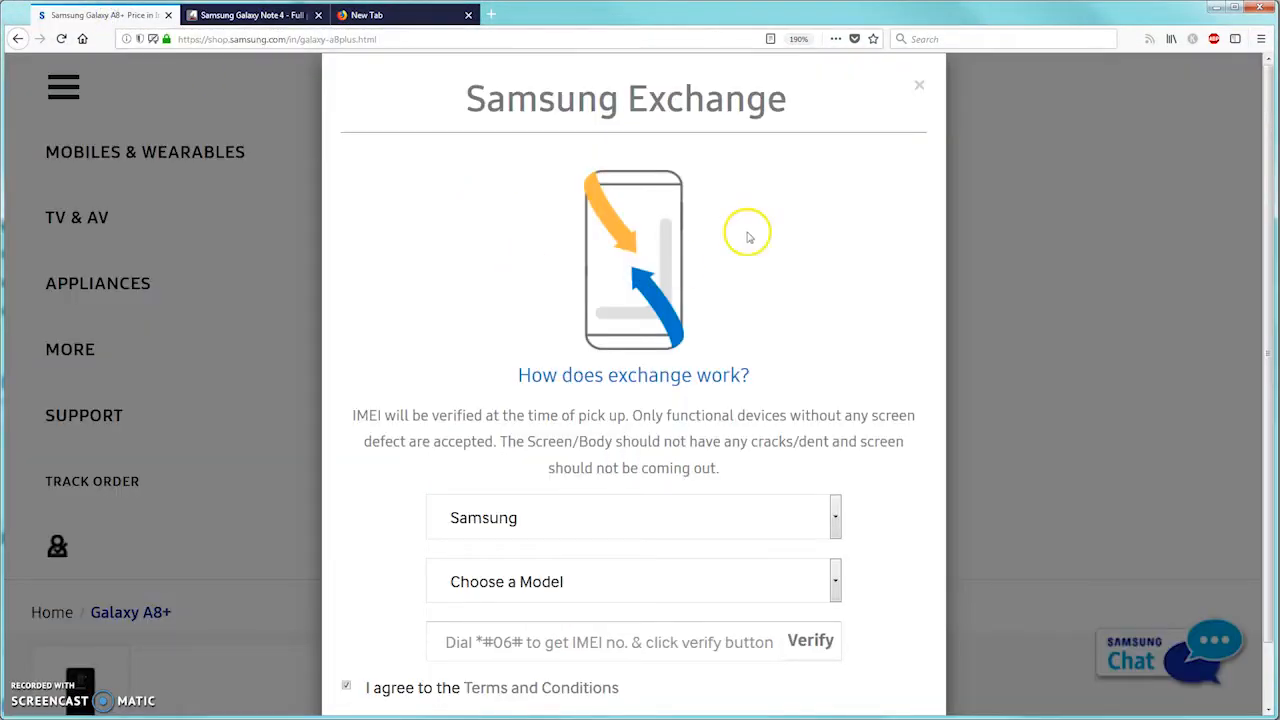
{"action": "left_click", "coordinate": [918, 84]}
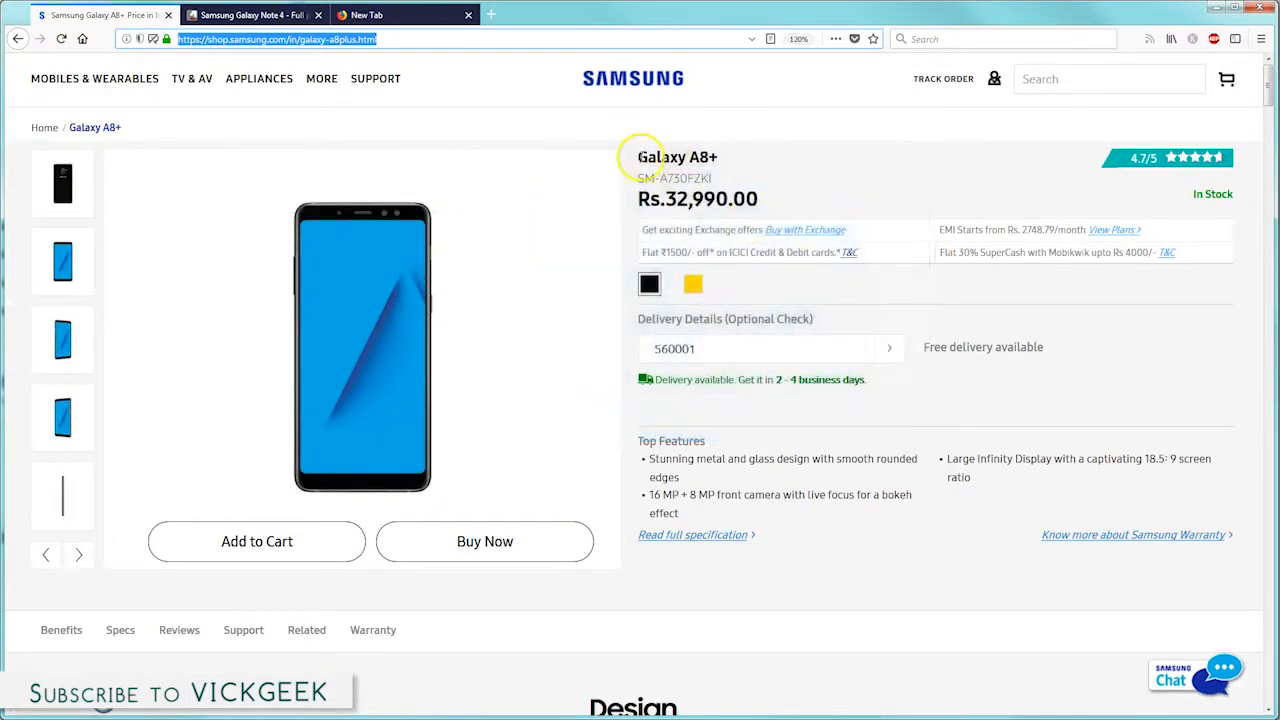
Highlight the A8+ price and 560001 pincode, then reopen the 'Buy with Exchange' offers
{"action": "double_click", "coordinate": [677, 157]}
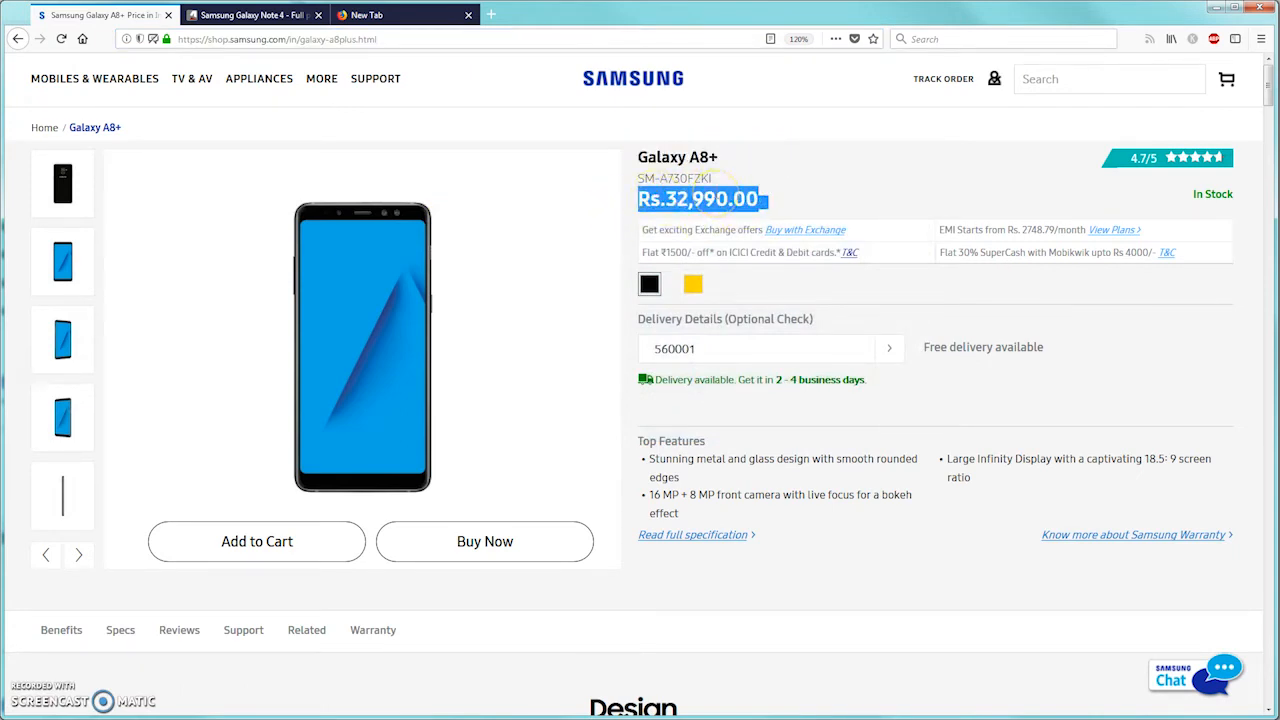
{"action": "mouse_move", "coordinate": [750, 235]}
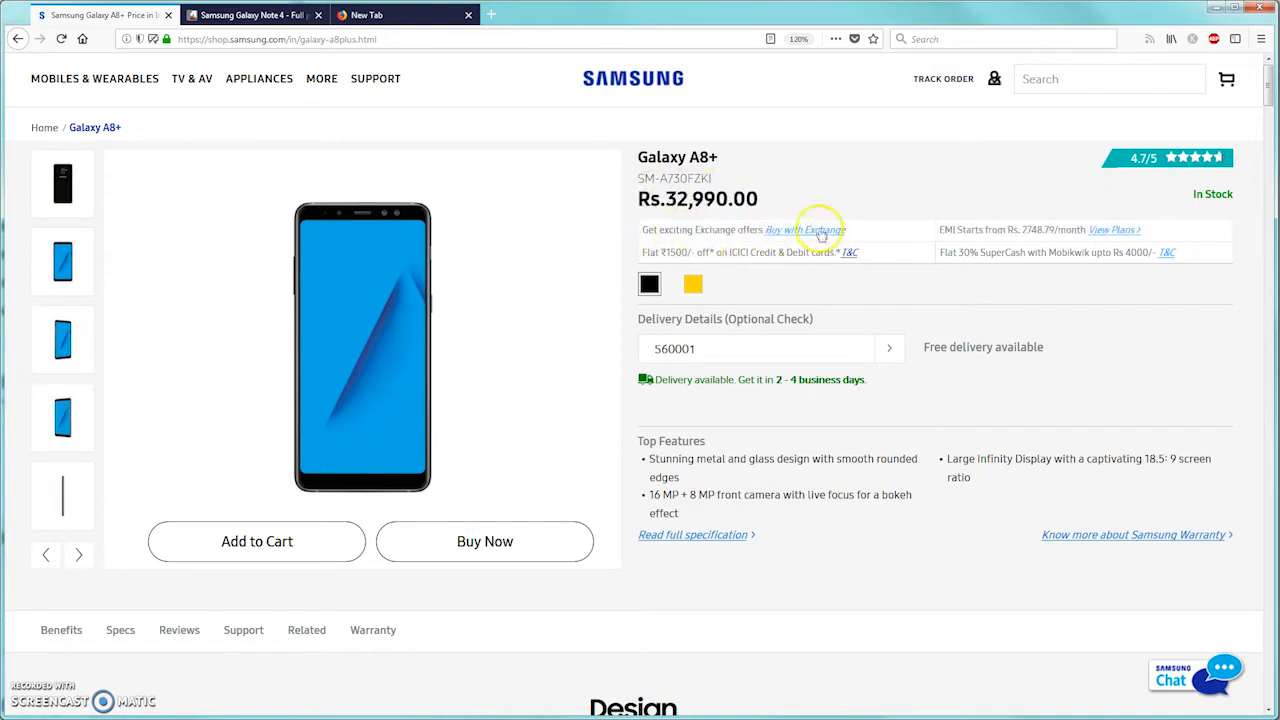
{"action": "triple_click", "coordinate": [674, 348]}
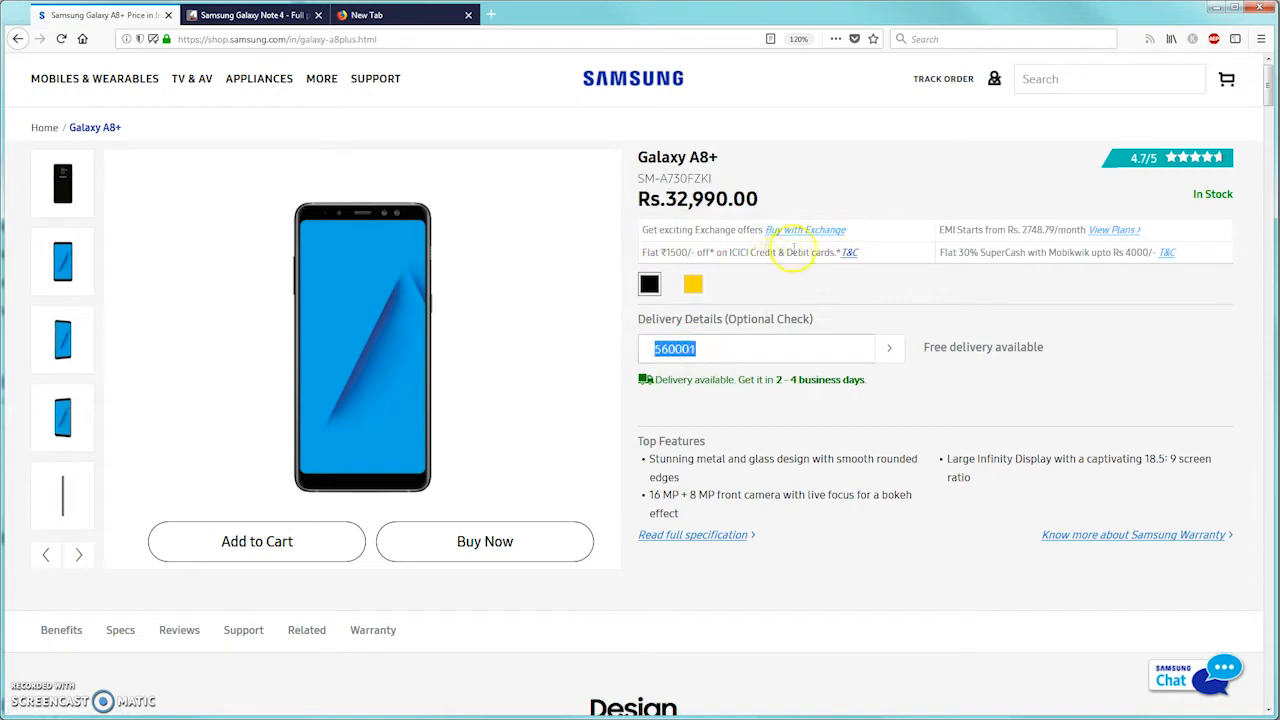
{"action": "left_click", "coordinate": [805, 230]}
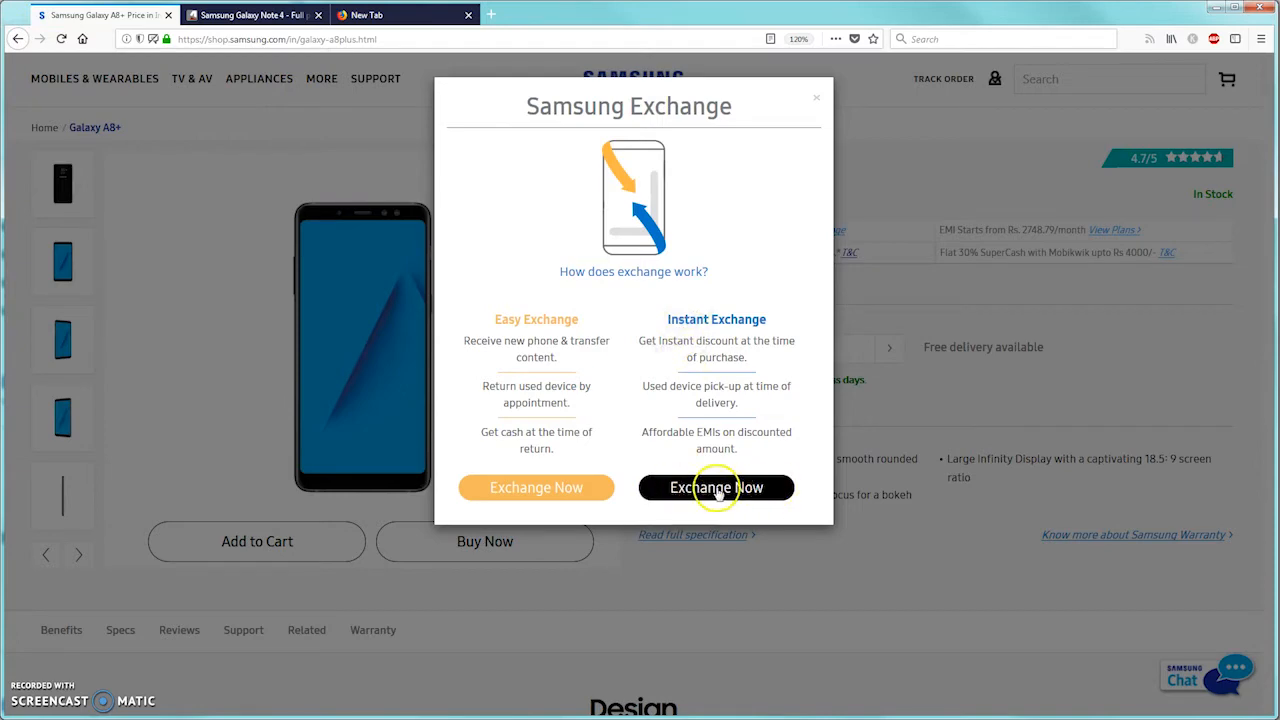
Choose Instant Exchange and pick Samsung as the old phone's brand
{"action": "left_click", "coordinate": [716, 487]}
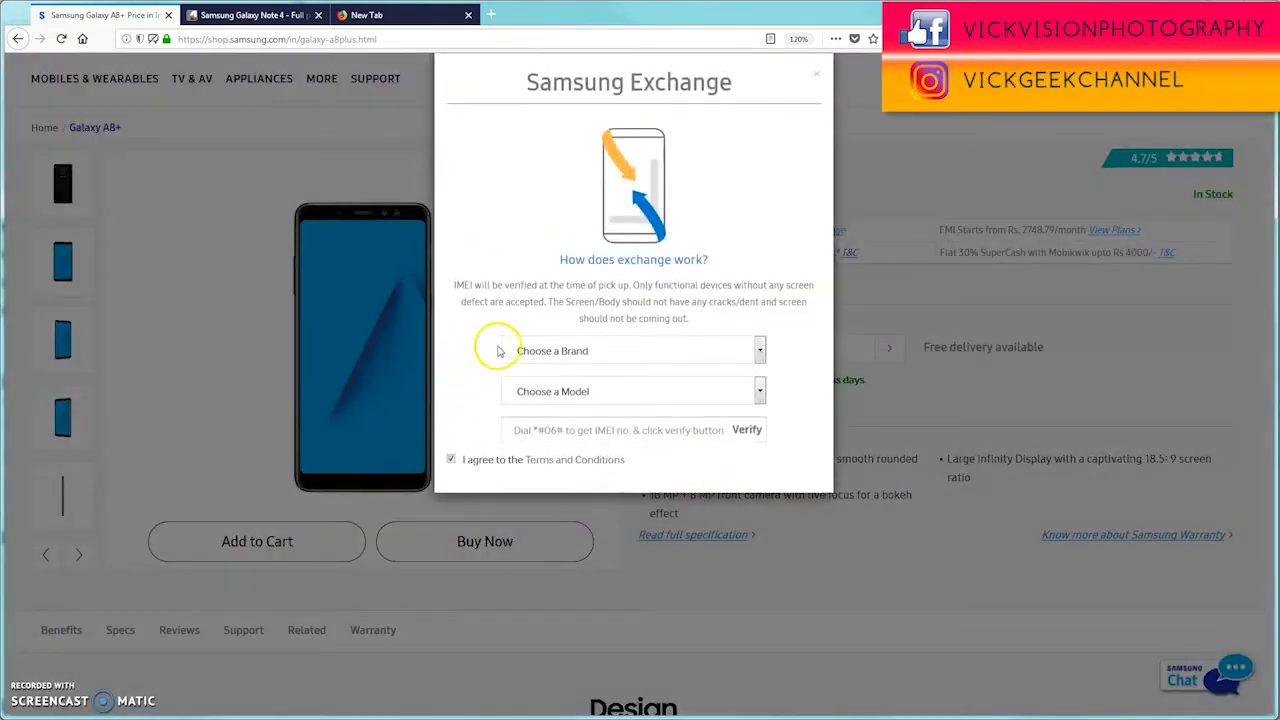
{"action": "left_click", "coordinate": [634, 350]}
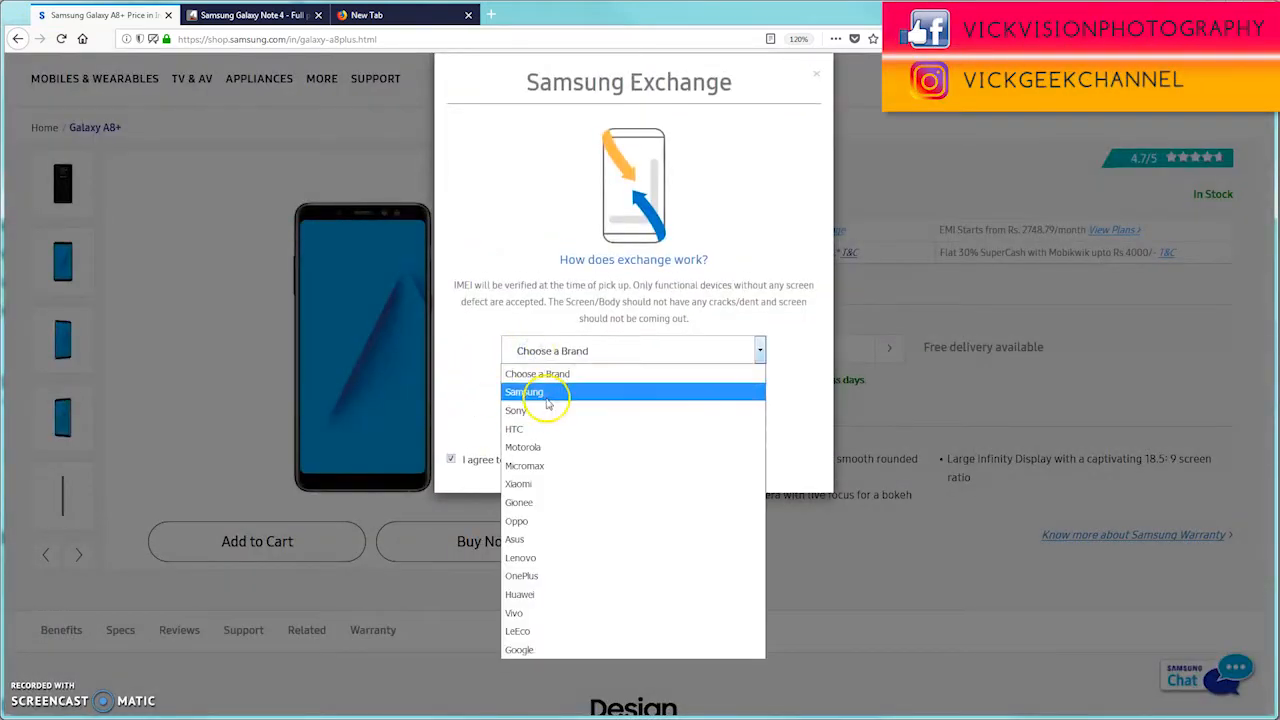
{"action": "left_click", "coordinate": [524, 391]}
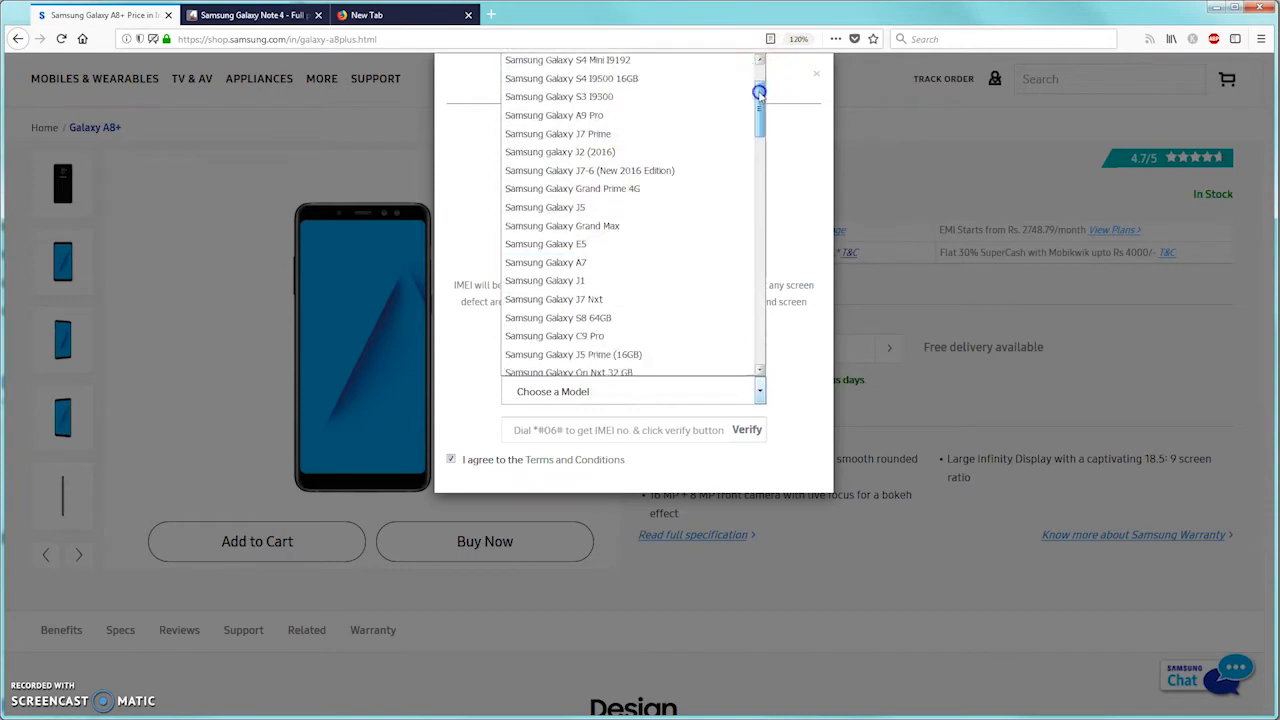
{"action": "scroll", "scroll_direction": "down", "scroll_amount": 3}
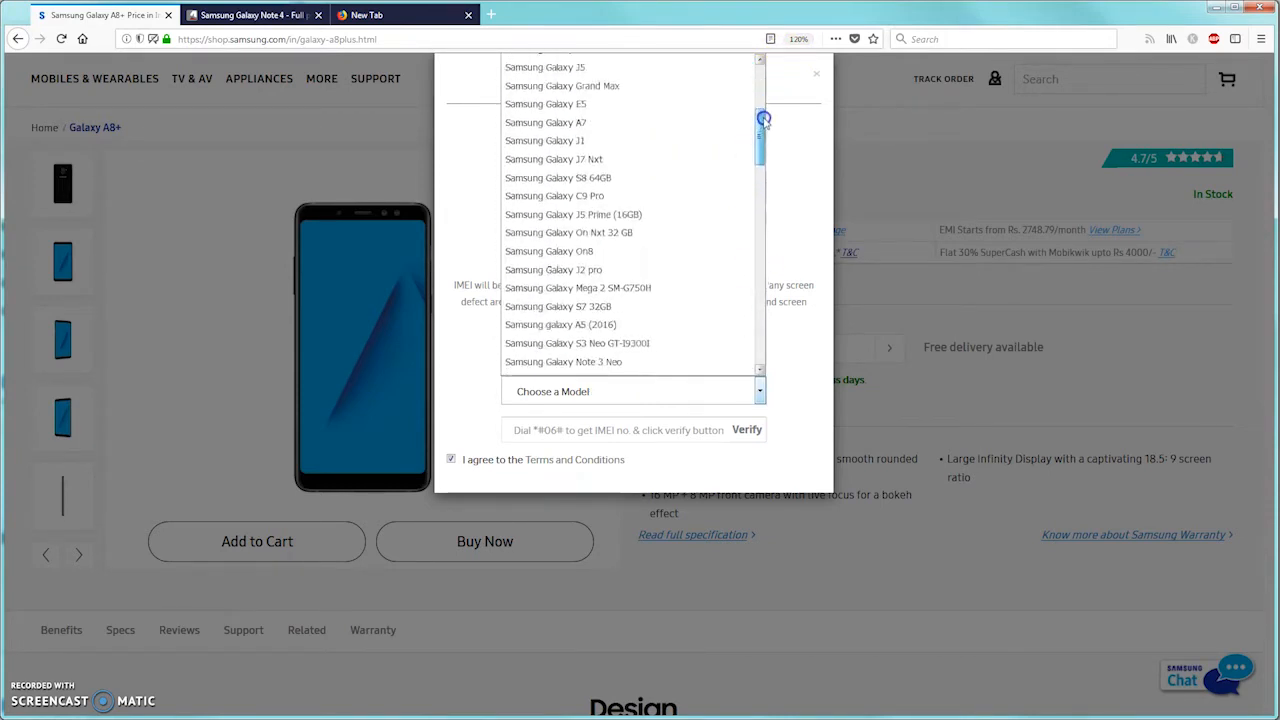
{"action": "scroll", "scroll_direction": "up", "scroll_amount": 3}
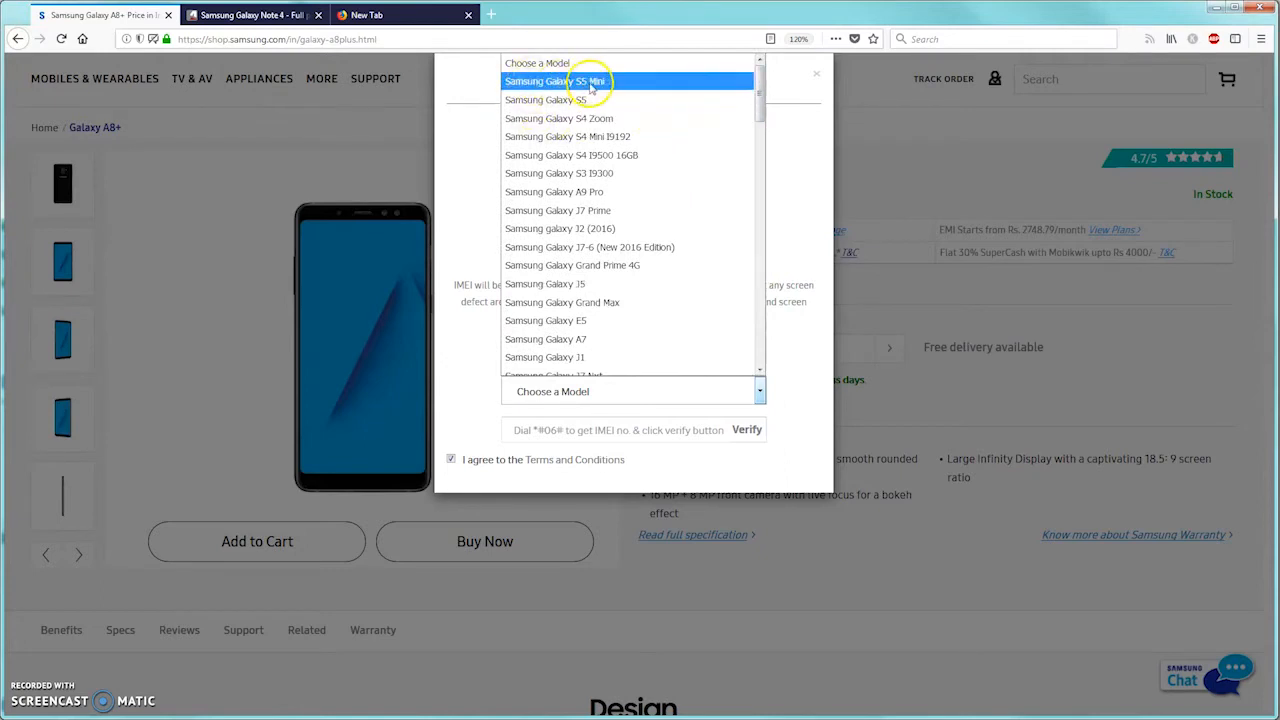
{"action": "mouse_move", "coordinate": [559, 99]}
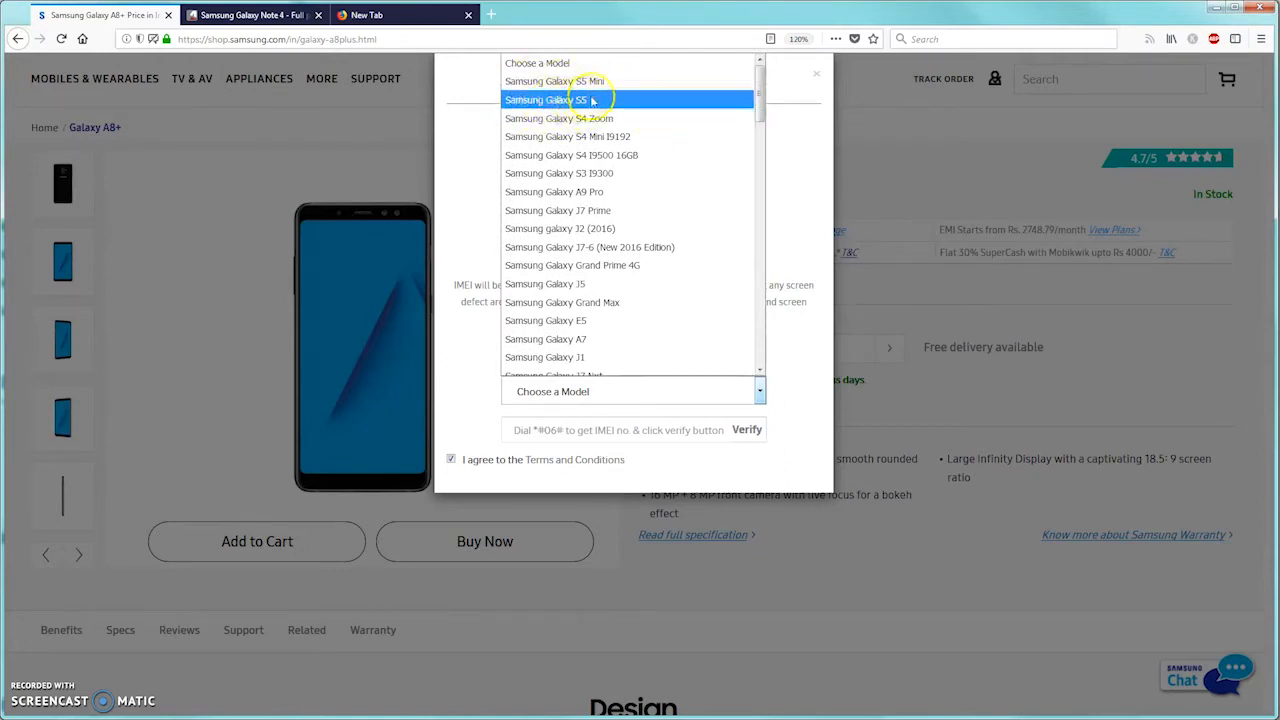
{"action": "mouse_move", "coordinate": [595, 136]}
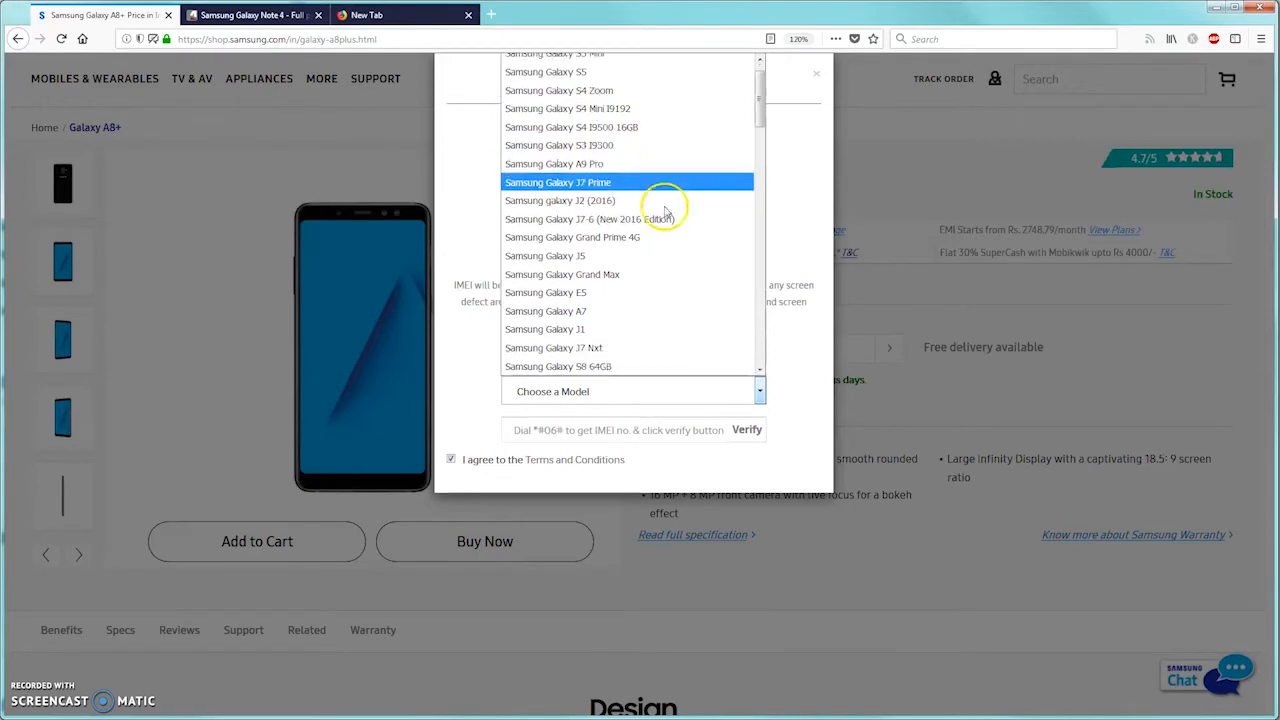
{"action": "scroll", "scroll_direction": "down", "scroll_amount": 3}
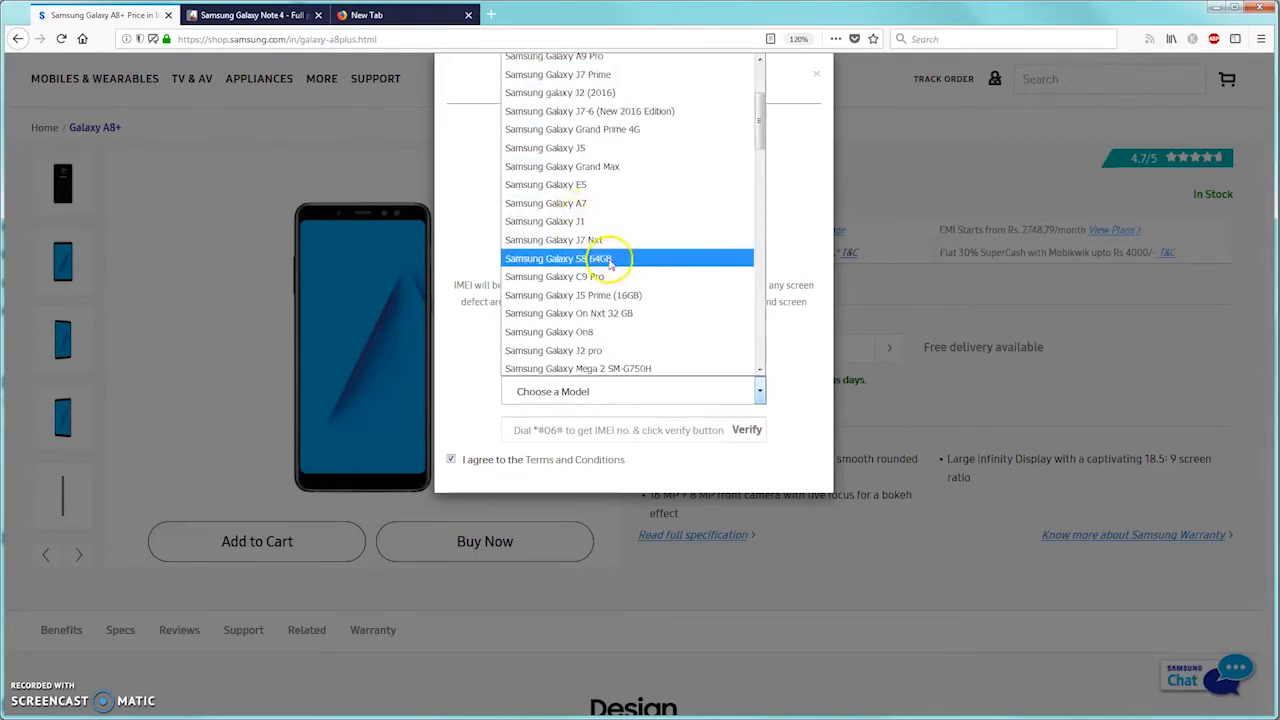
{"action": "scroll", "scroll_direction": "down", "scroll_amount": 3}
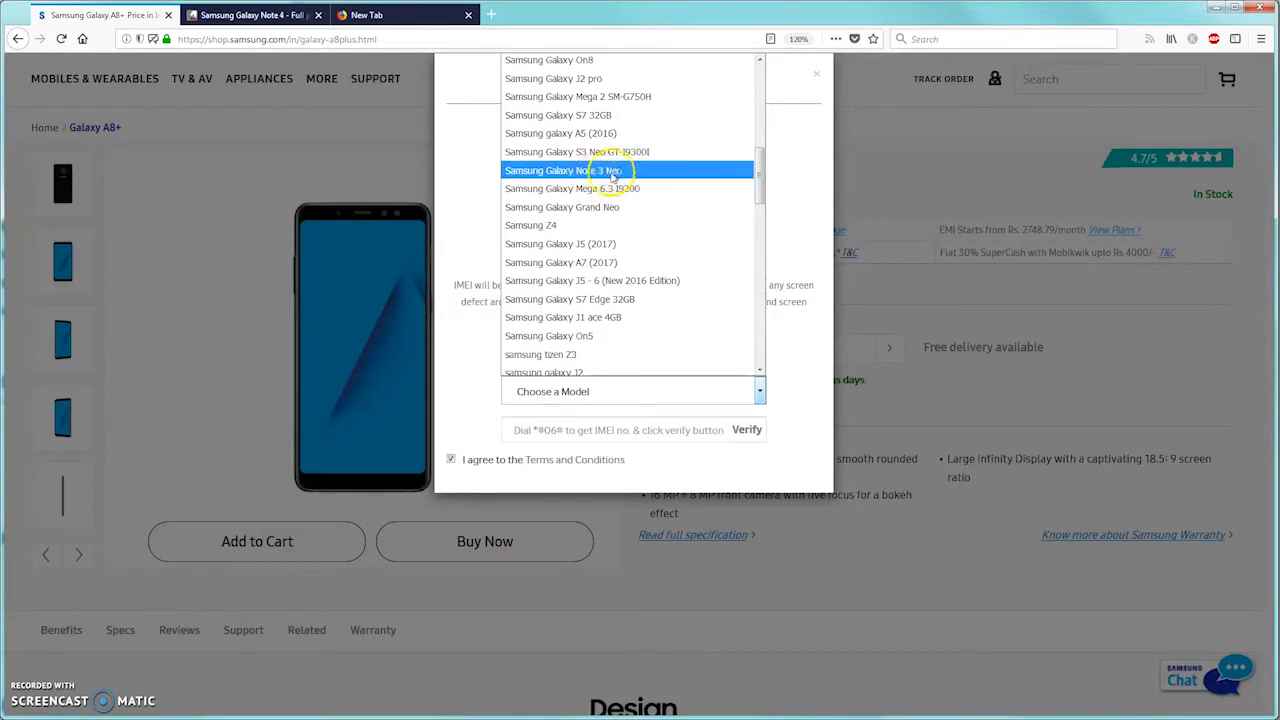
{"action": "scroll", "scroll_direction": "down", "scroll_amount": 3}
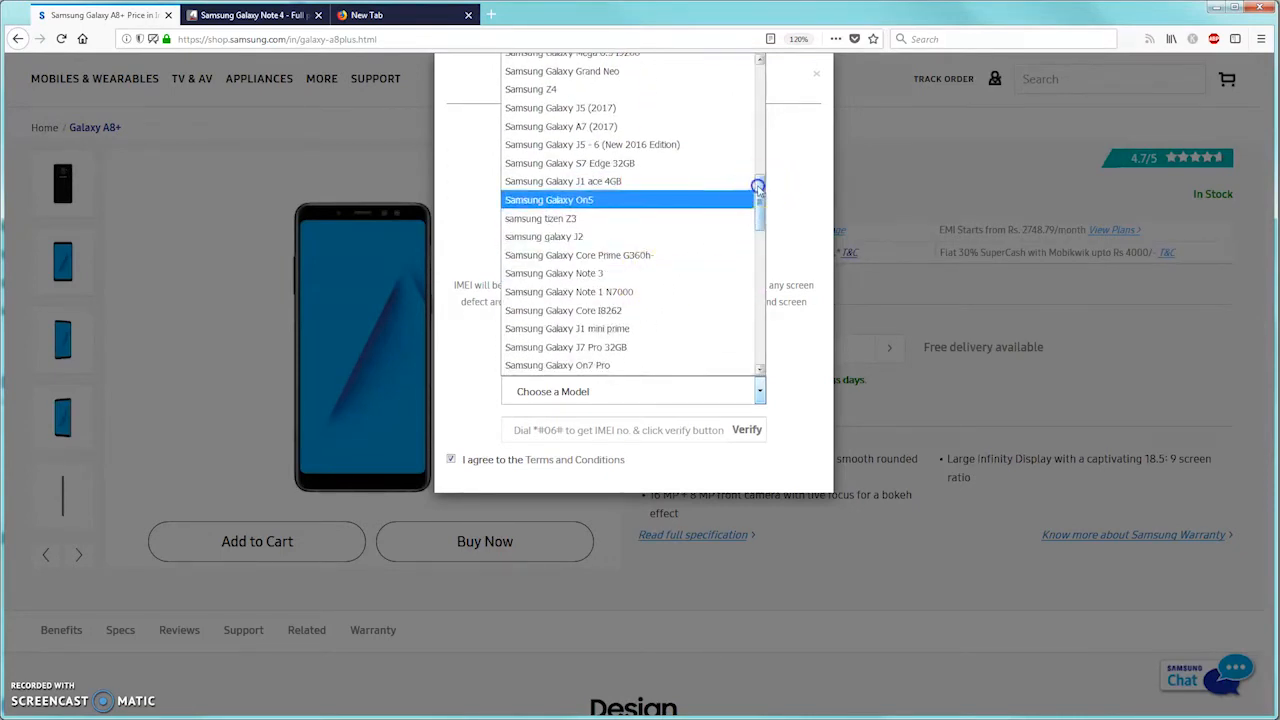
{"action": "scroll", "scroll_direction": "down", "scroll_amount": 3}
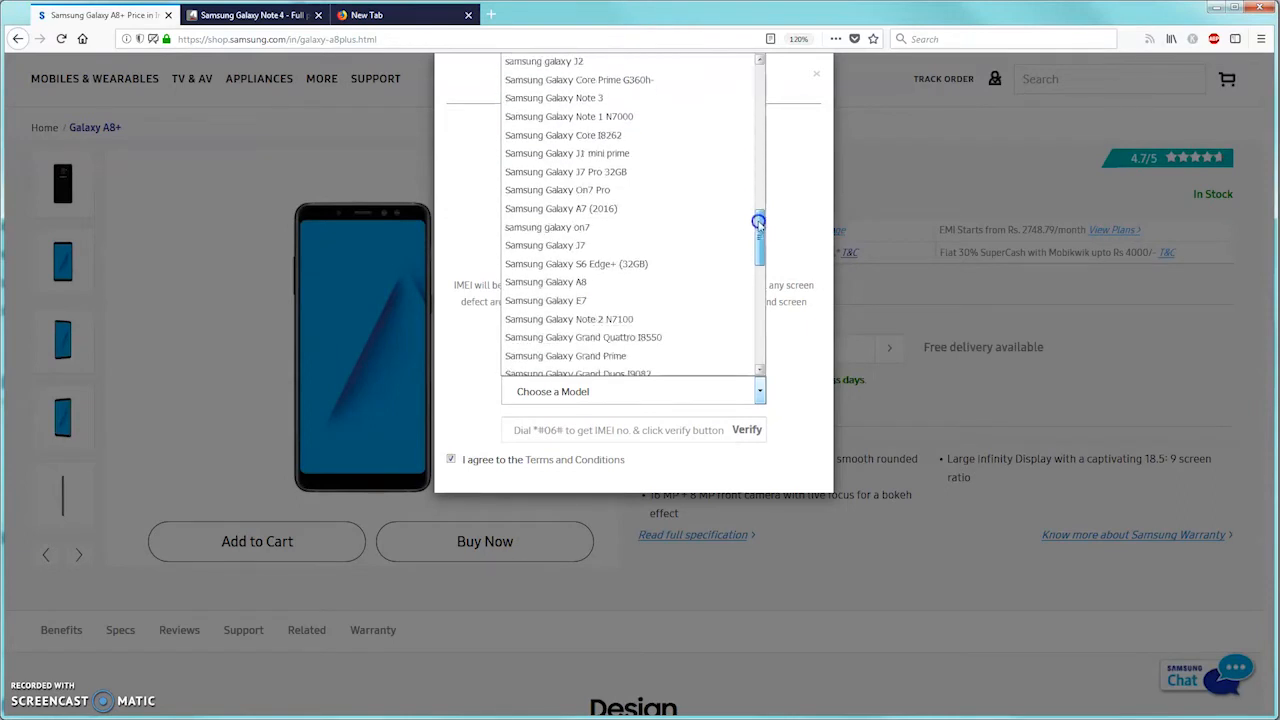
{"action": "scroll", "scroll_direction": "down", "scroll_amount": 3}
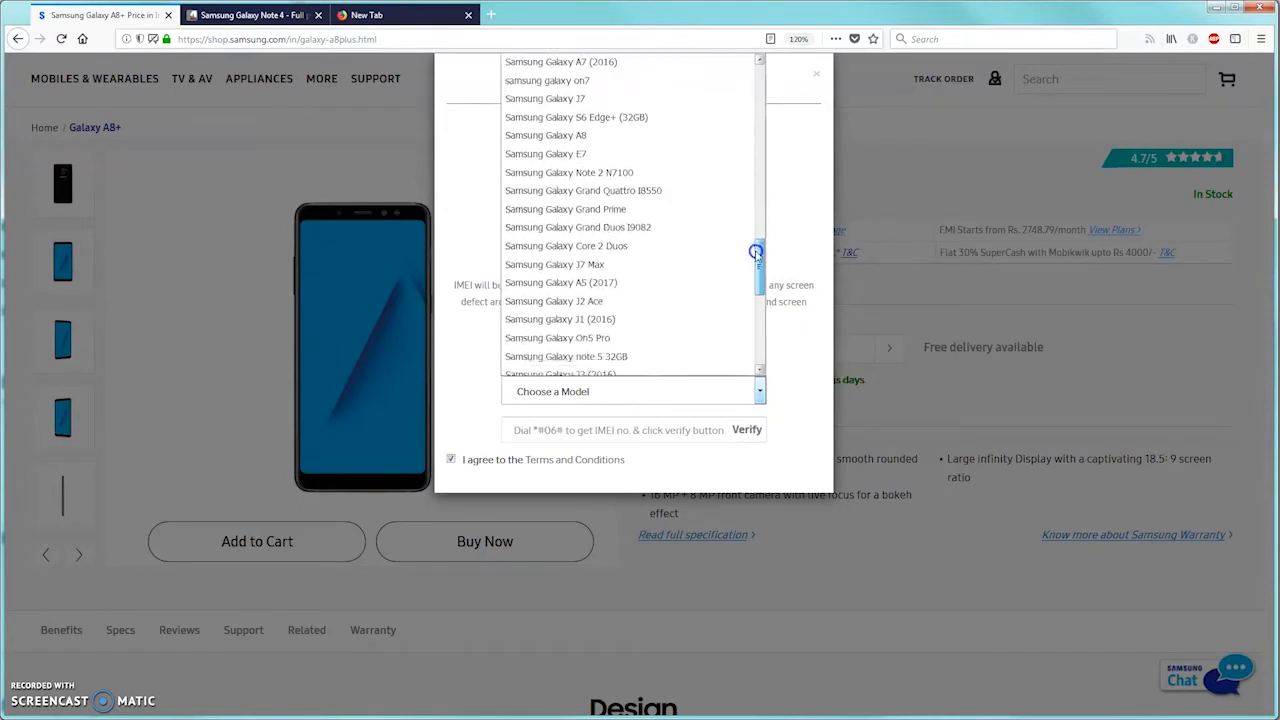
{"action": "scroll", "scroll_direction": "down", "scroll_amount": 3}
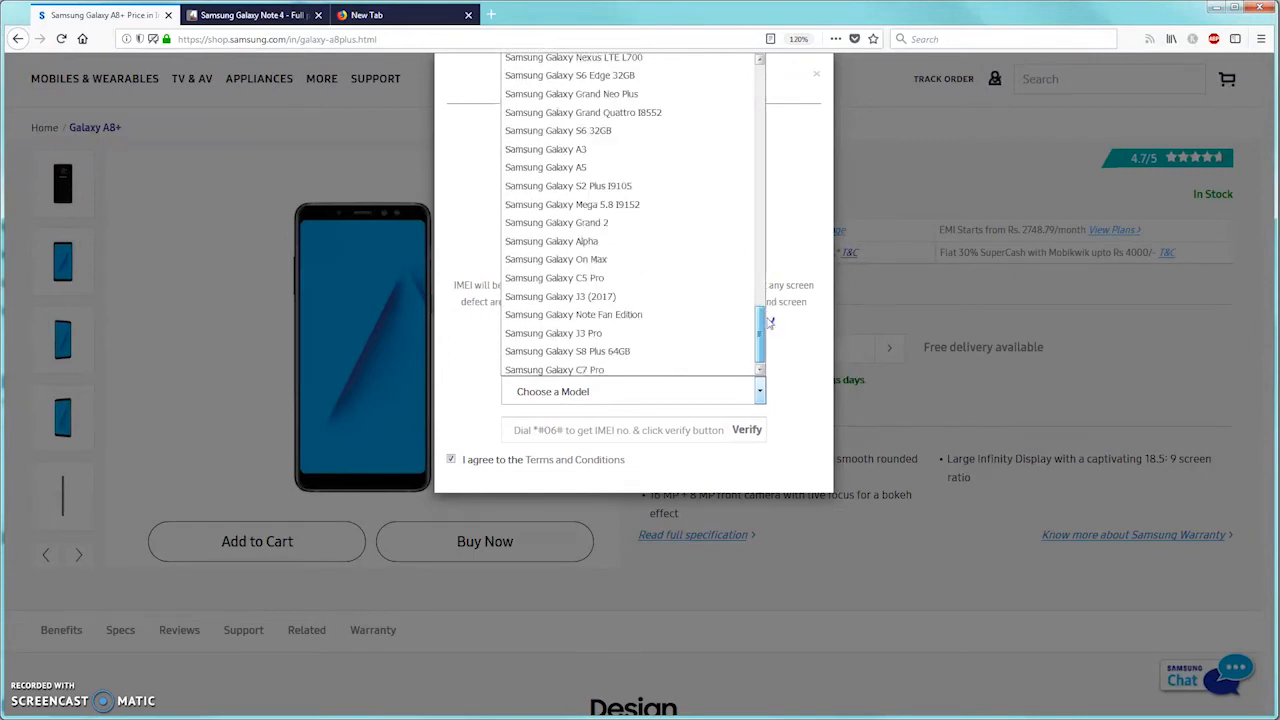
{"action": "scroll", "scroll_direction": "down", "scroll_amount": 3}
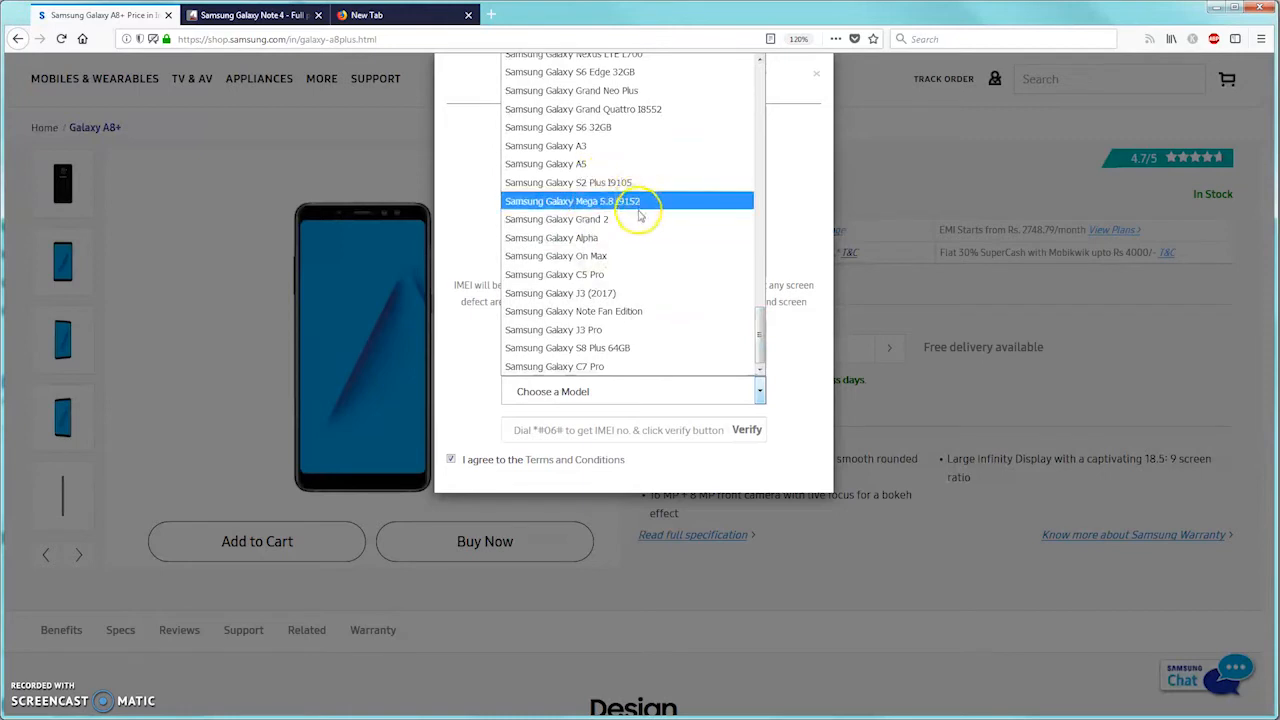
{"action": "scroll", "scroll_direction": "up", "scroll_amount": 3}
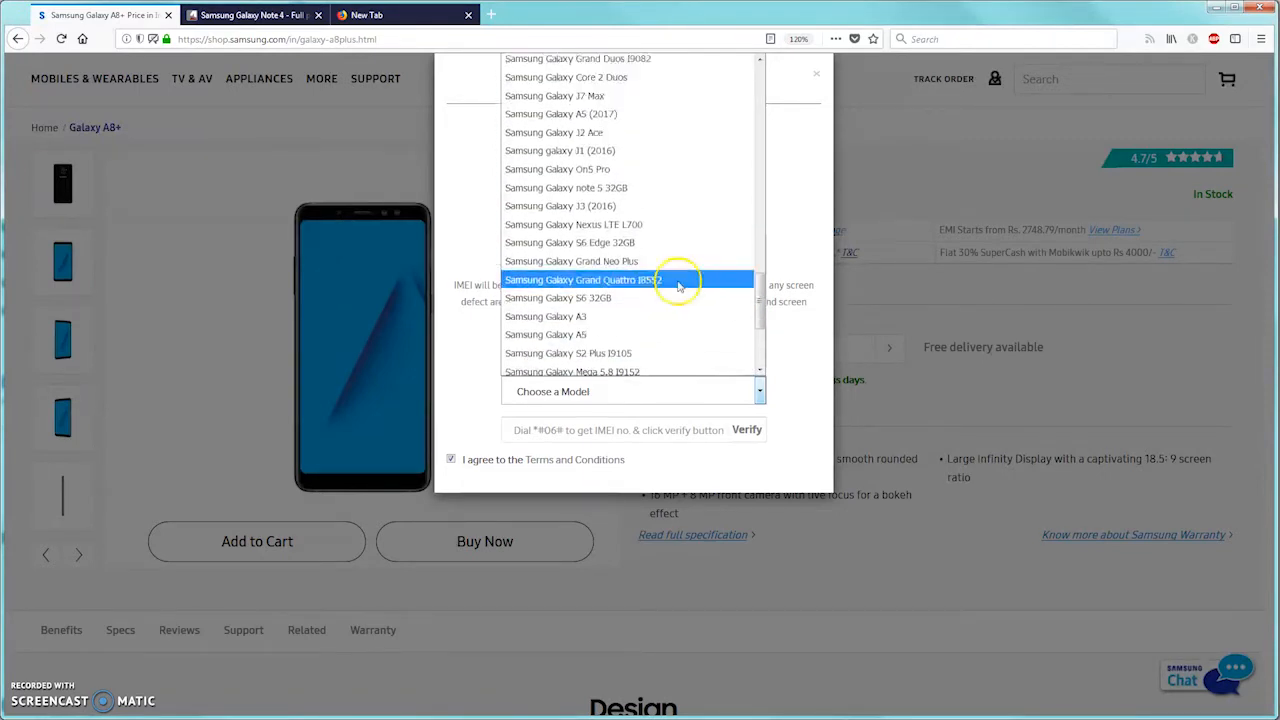
{"action": "scroll", "scroll_direction": "up", "scroll_amount": 3}
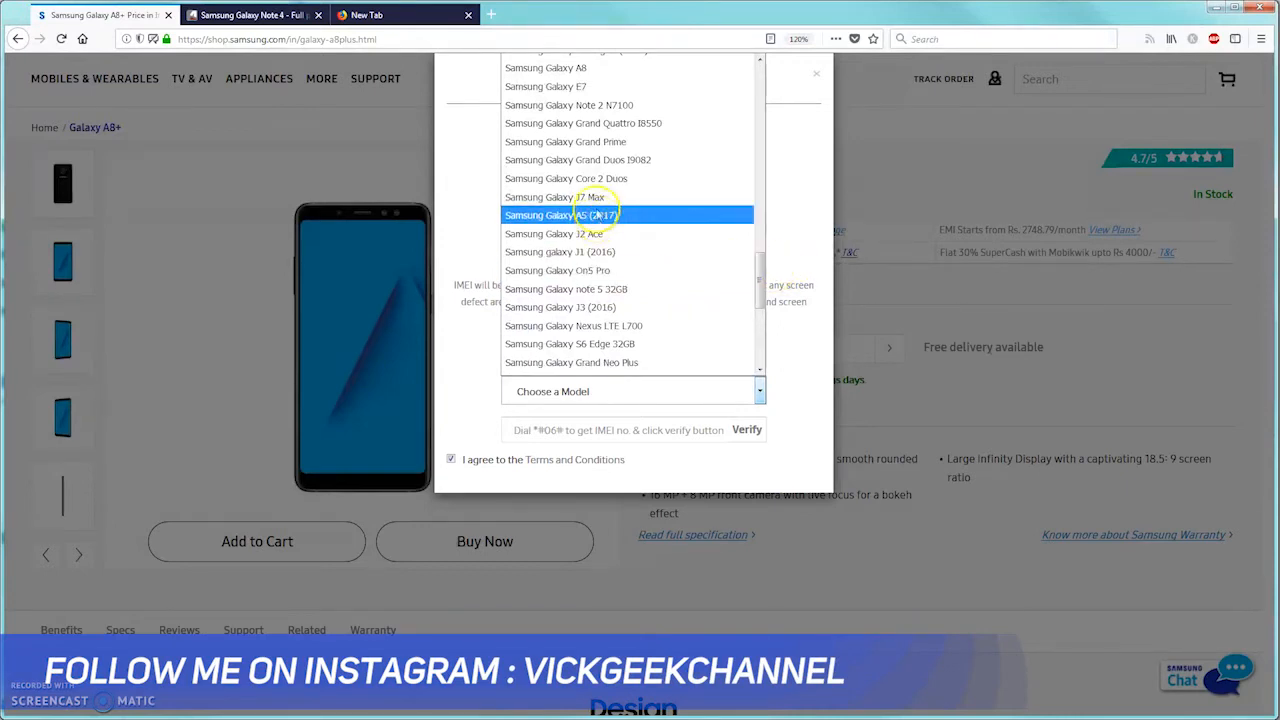
{"action": "scroll", "scroll_direction": "down", "scroll_amount": 3}
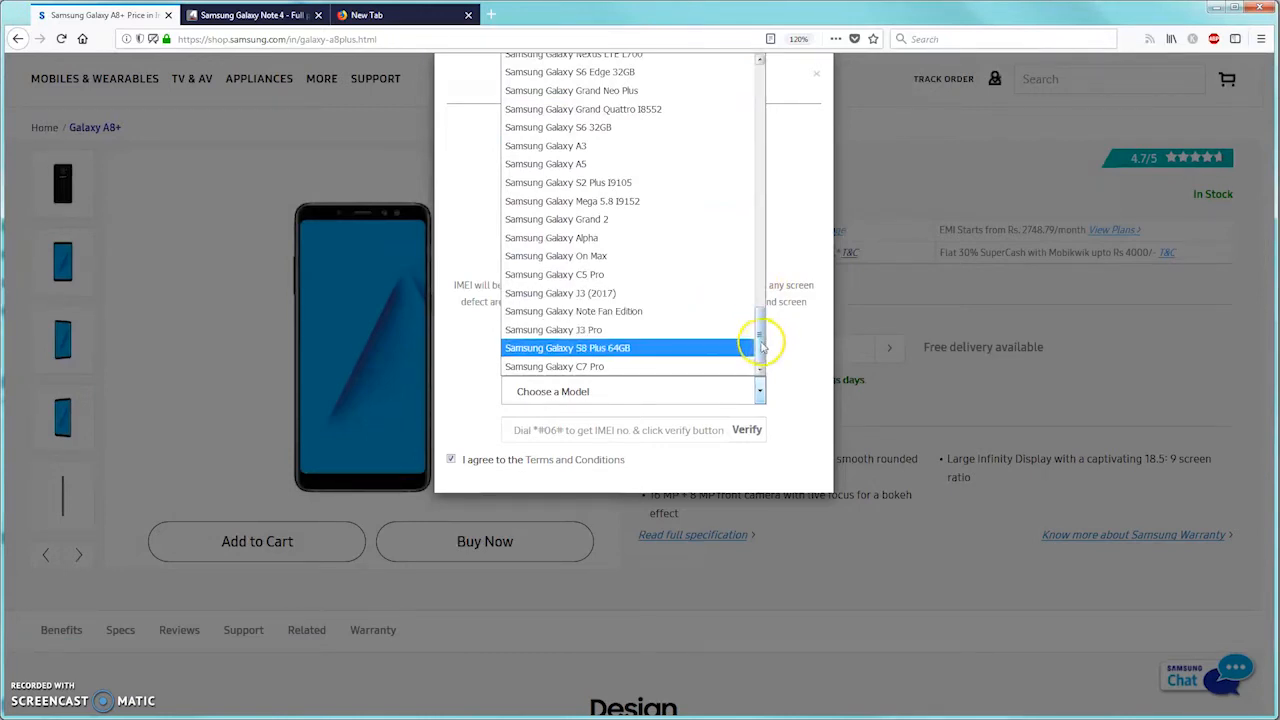
{"action": "scroll", "scroll_direction": "up", "scroll_amount": 3}
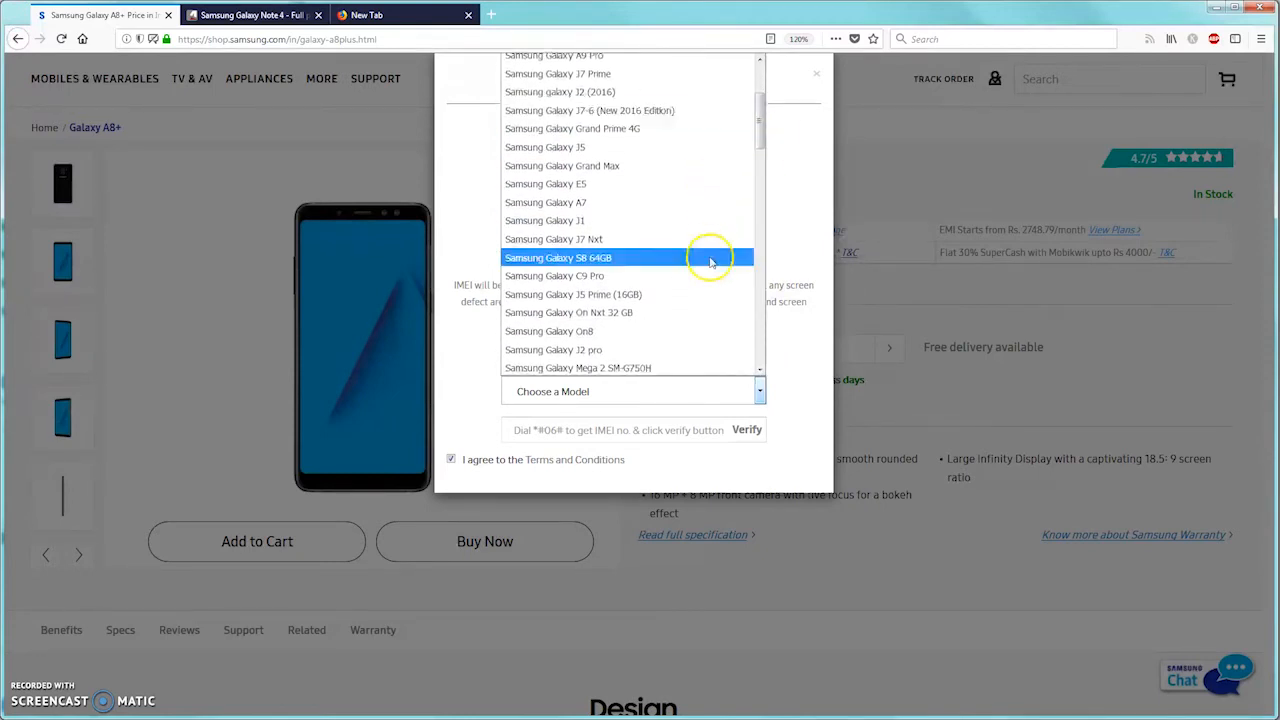
{"action": "scroll", "scroll_direction": "up", "scroll_amount": 3}
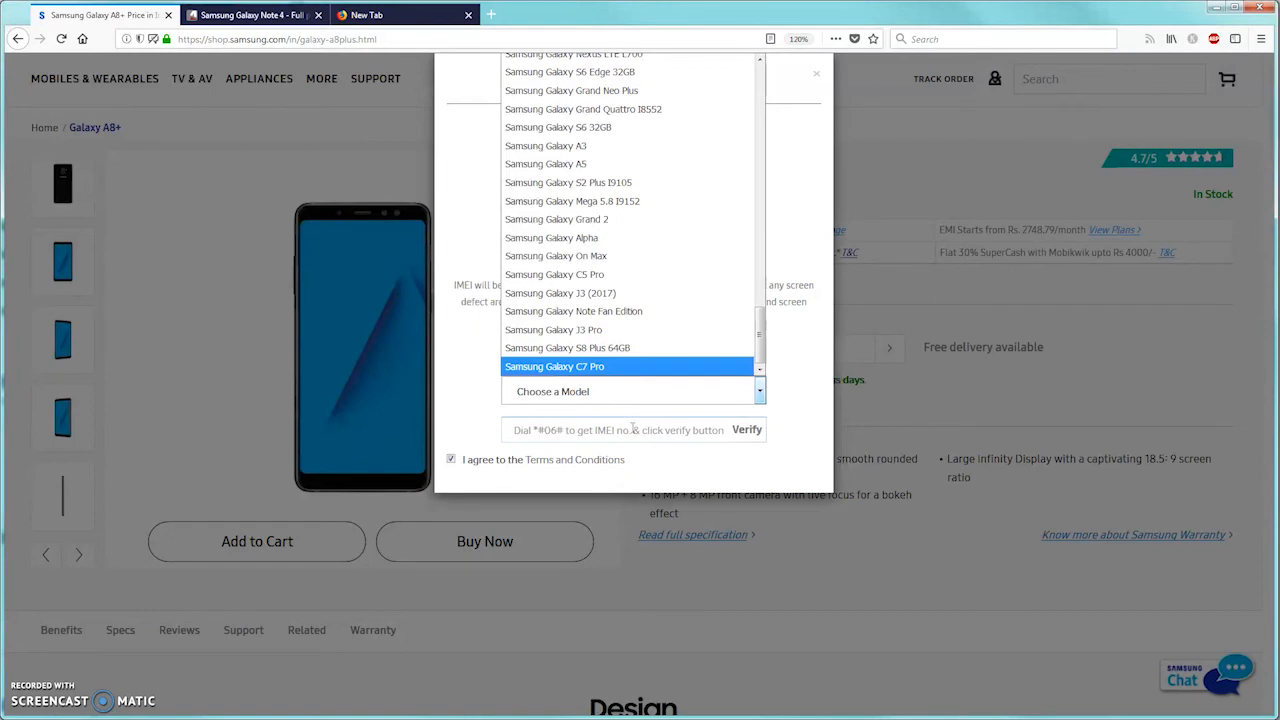
{"action": "mouse_move", "coordinate": [620, 430]}
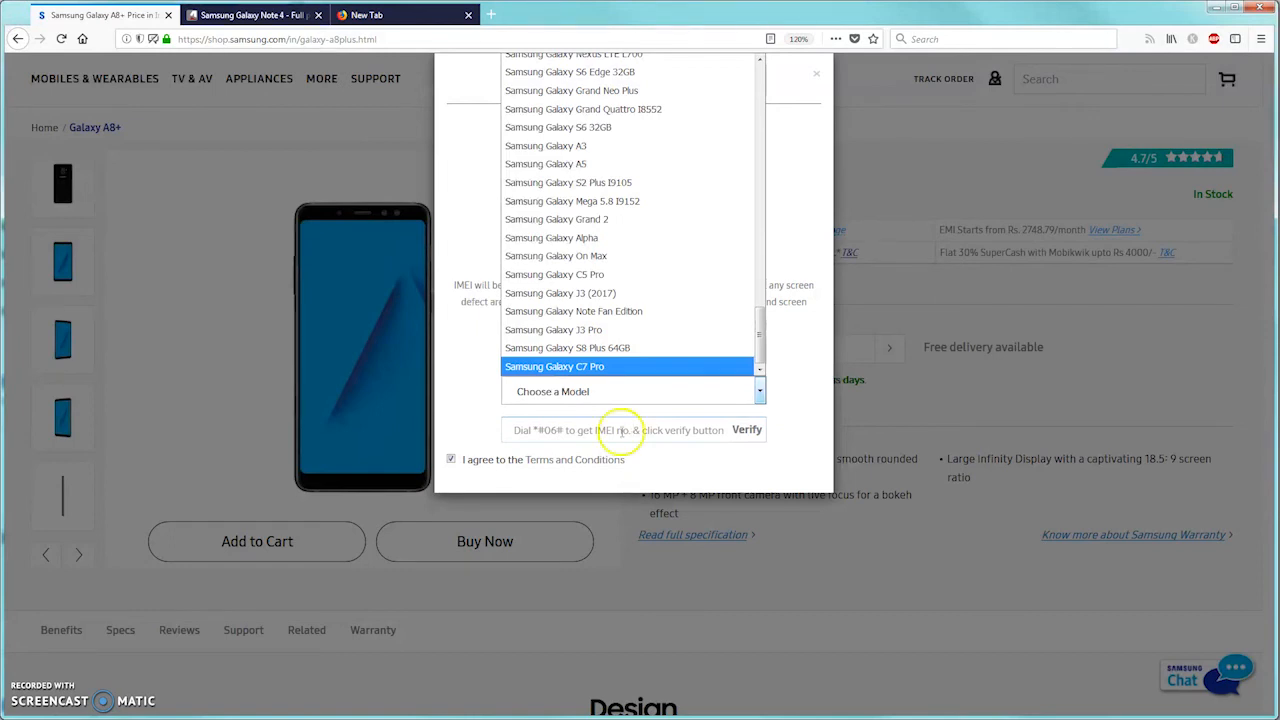
{"action": "scroll", "scroll_direction": "up", "scroll_amount": 3}
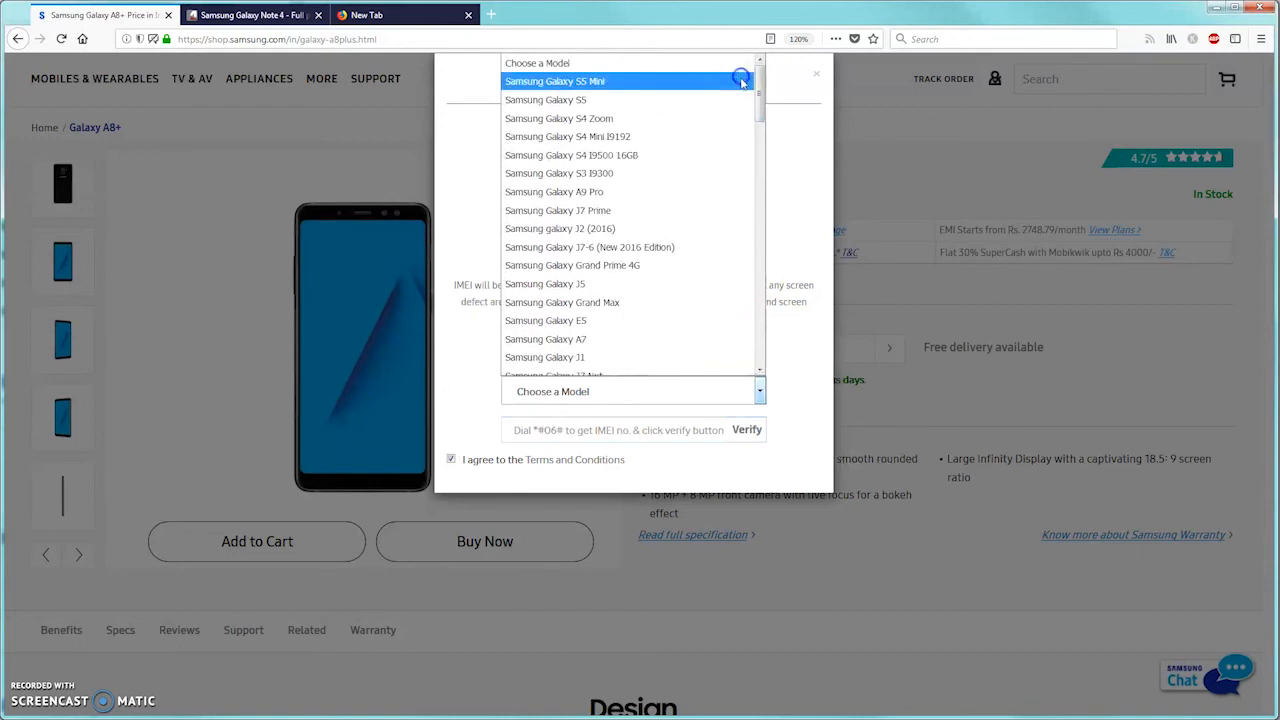
{"action": "mouse_move", "coordinate": [742, 82]}
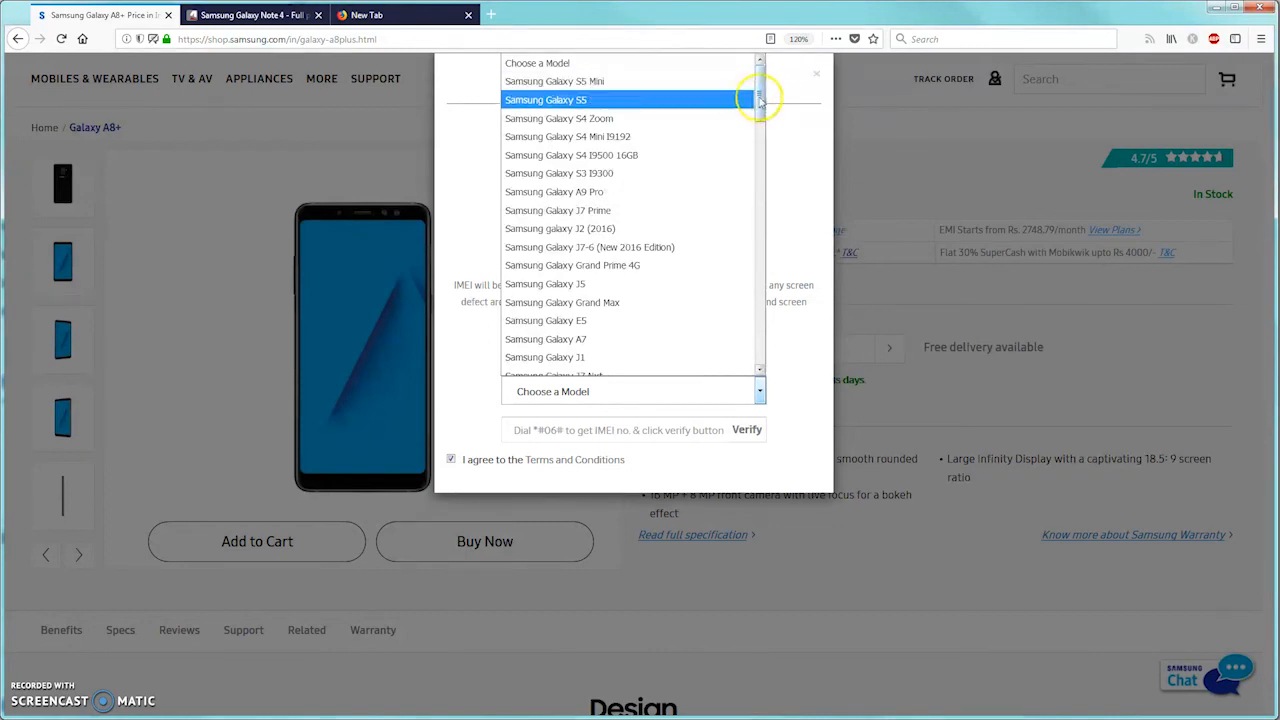
{"action": "mouse_move", "coordinate": [770, 93]}
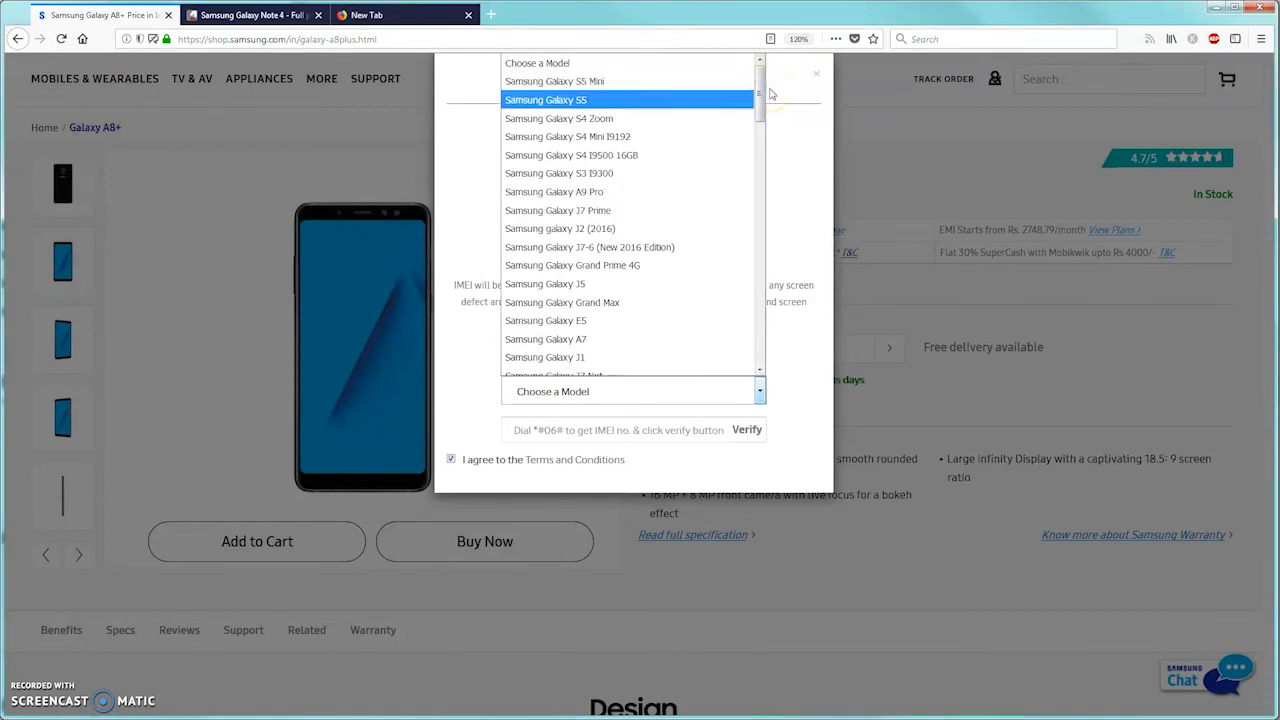